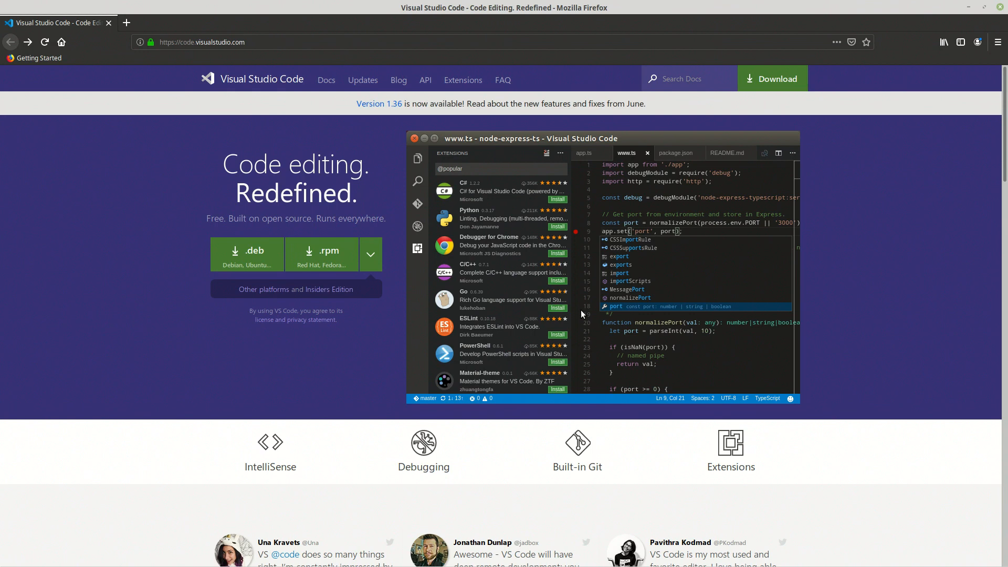
{"action": "mouse_move", "coordinate": [246, 251]}
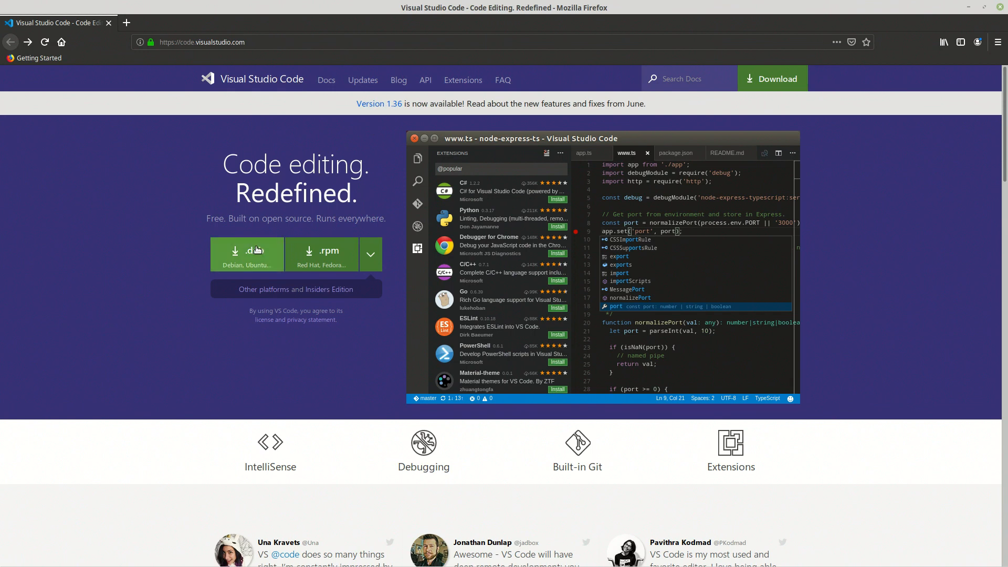
- Save the VS Code .deb package and open its Downloads folder from the downloads panel
{"action": "left_click", "coordinate": [246, 251]}
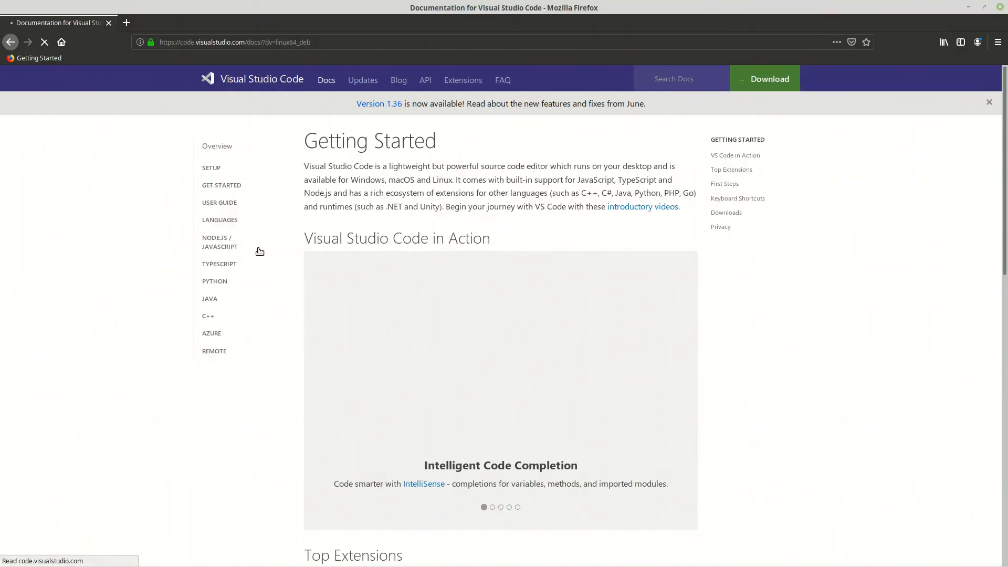
{"action": "left_click", "coordinate": [763, 79]}
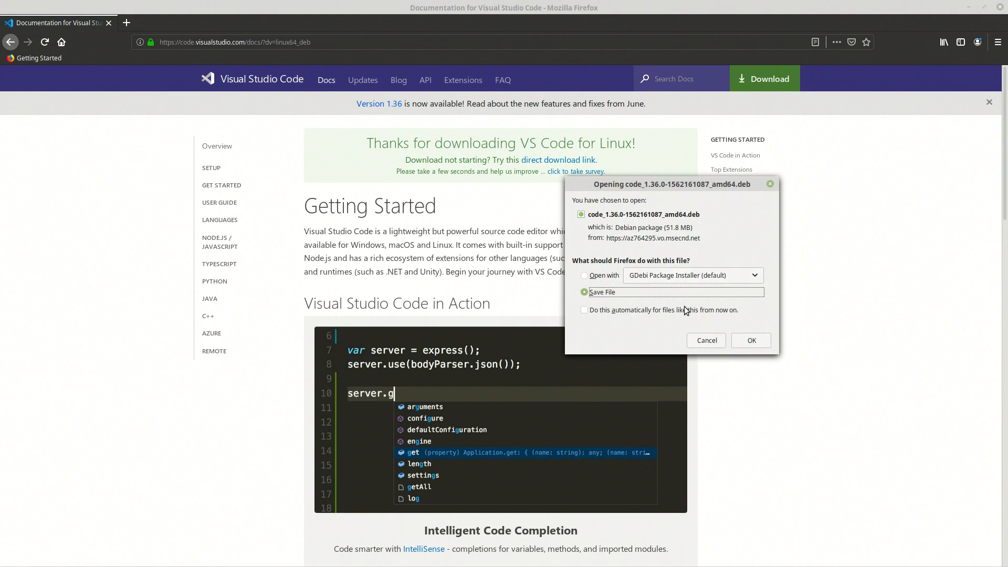
{"action": "mouse_move", "coordinate": [751, 340]}
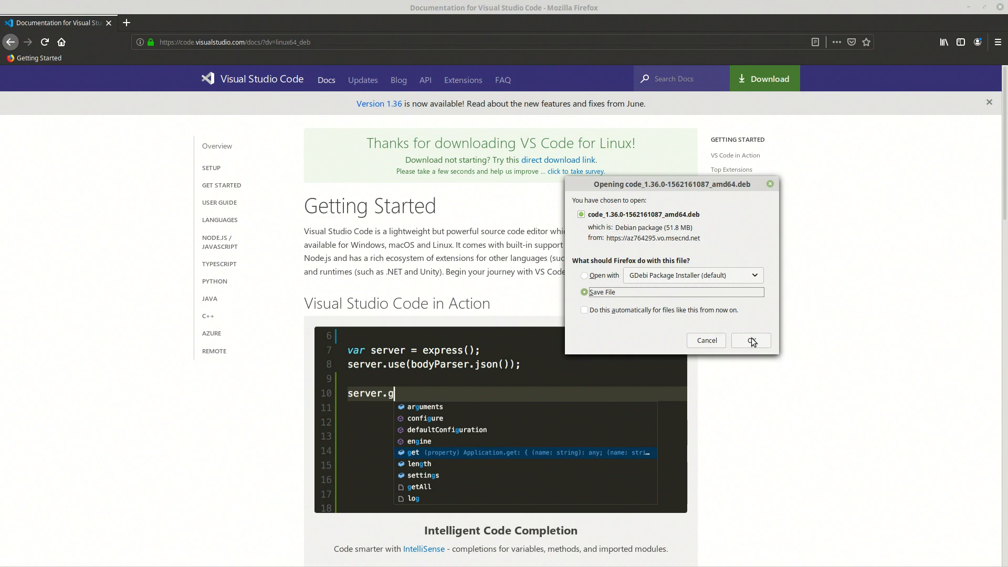
{"action": "mouse_move", "coordinate": [758, 347]}
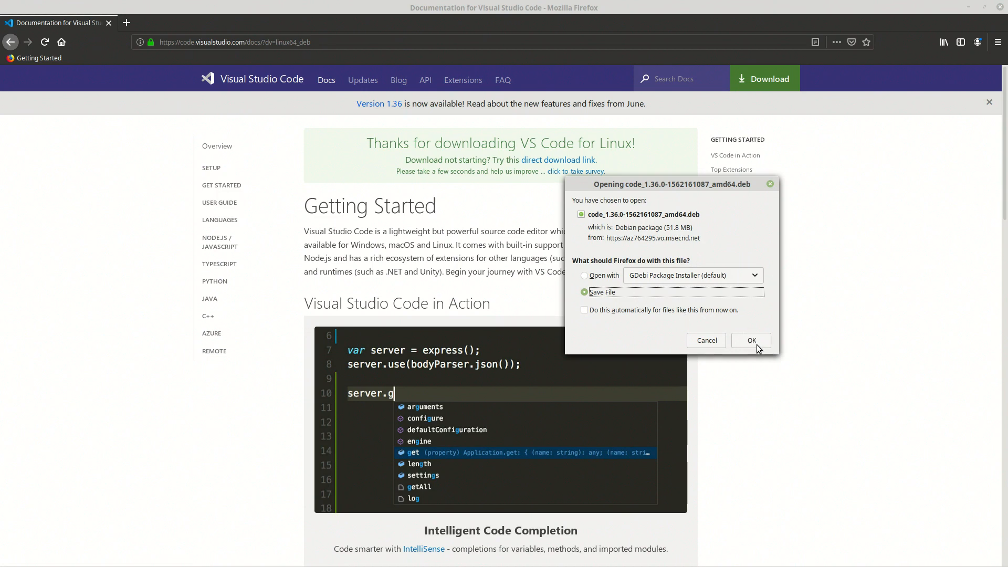
{"action": "left_click", "coordinate": [751, 340]}
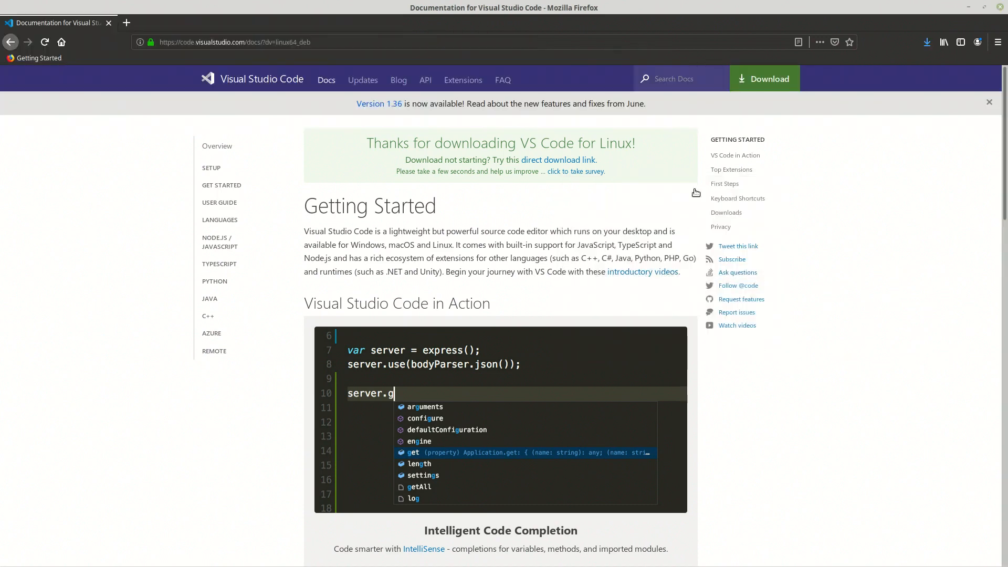
{"action": "left_click", "coordinate": [928, 42]}
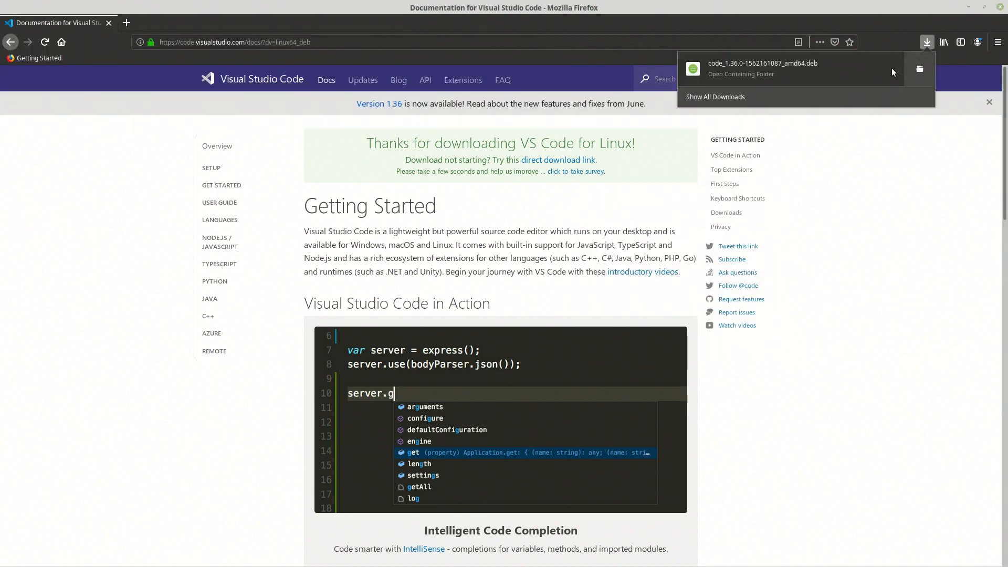
{"action": "left_click", "coordinate": [740, 74]}
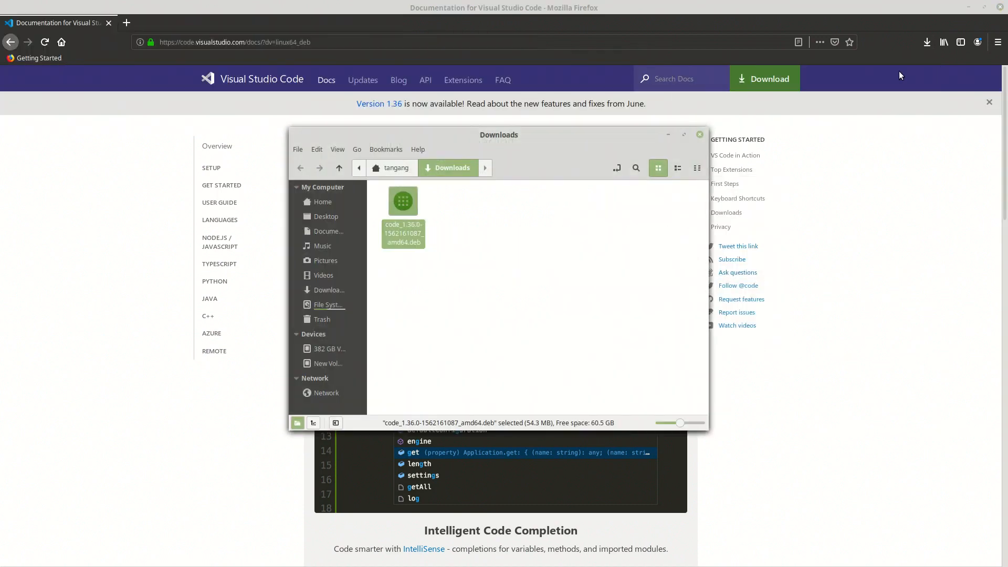
- Run 'sudo dpkg -i' on the VS Code .deb from a terminal in Downloads and give the password
{"action": "right_click", "coordinate": [534, 290]}
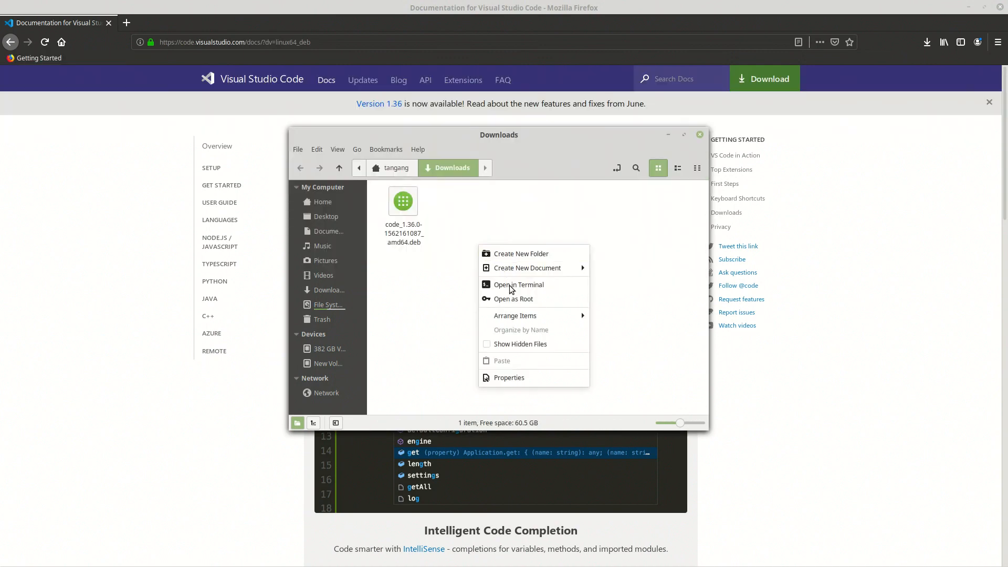
{"action": "left_click", "coordinate": [518, 284]}
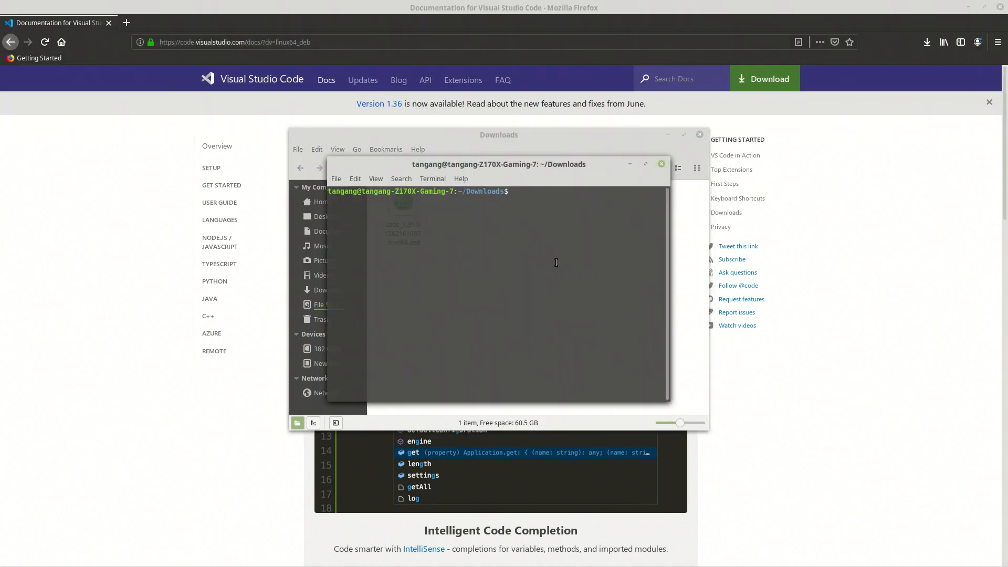
{"action": "type", "text": "s"}
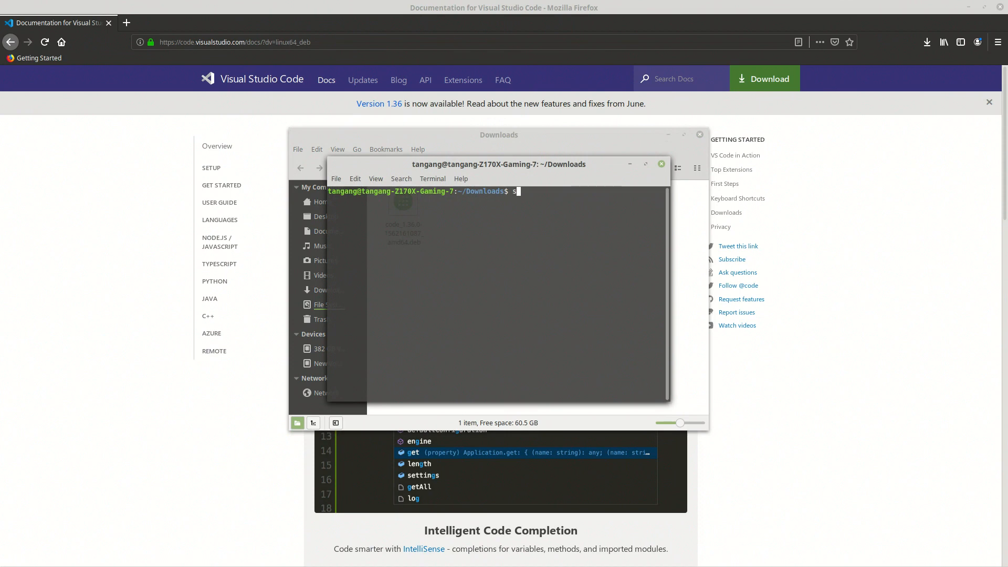
{"action": "type", "text": "udo"}
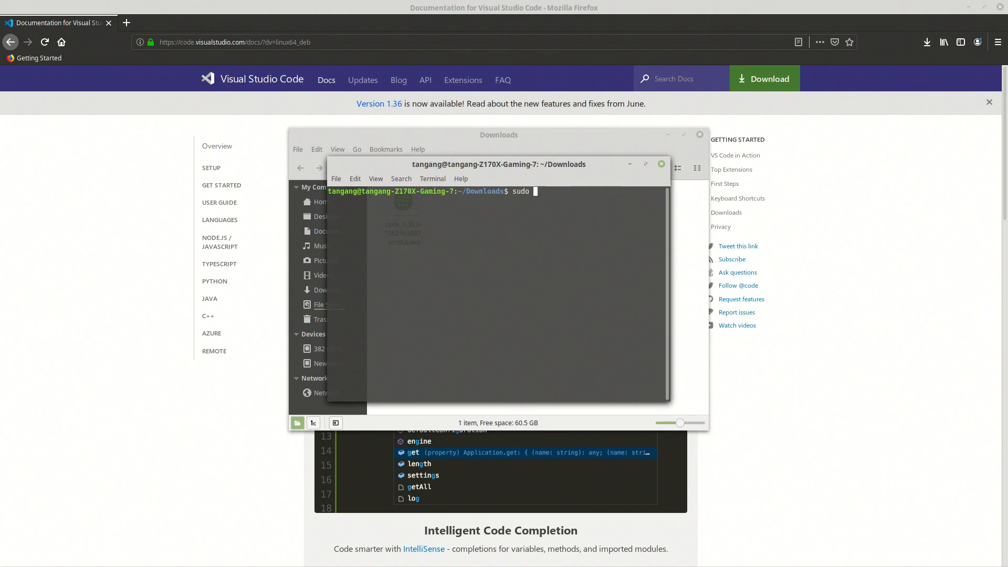
{"action": "type", "text": "dpkg"}
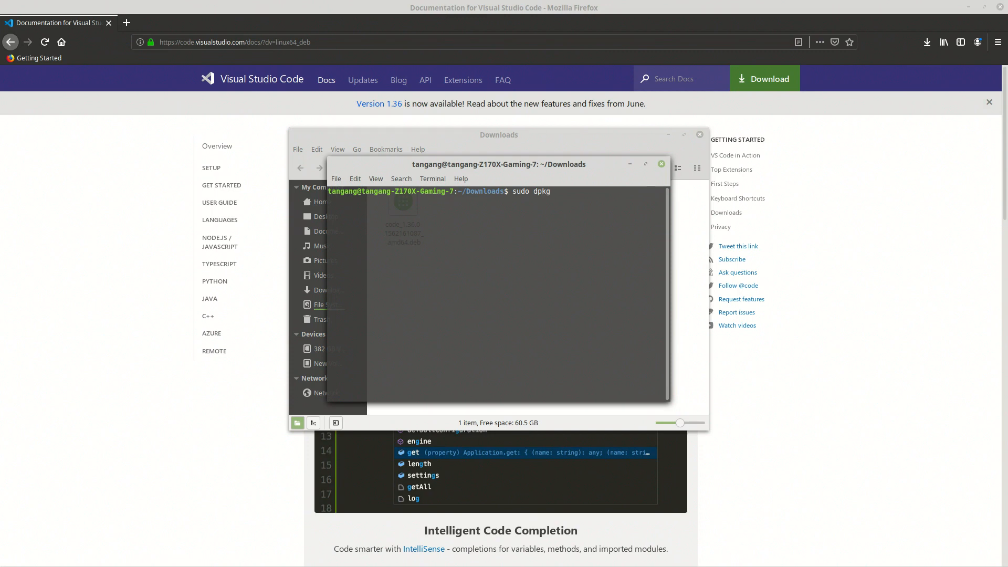
{"action": "type", "text": "-i co"}
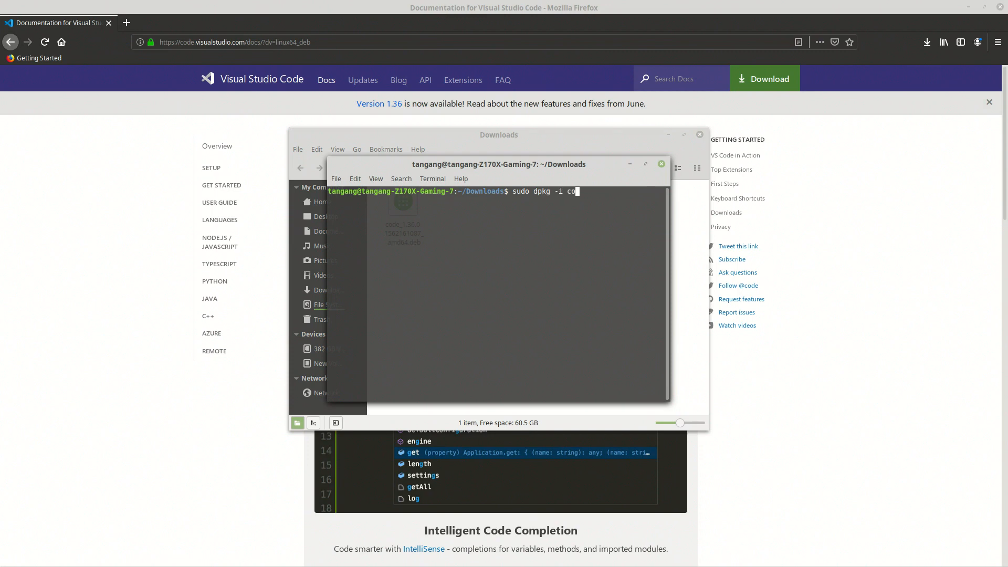
{"action": "type", "text": "de_1.36.0-1562161087_amd64.deb"}
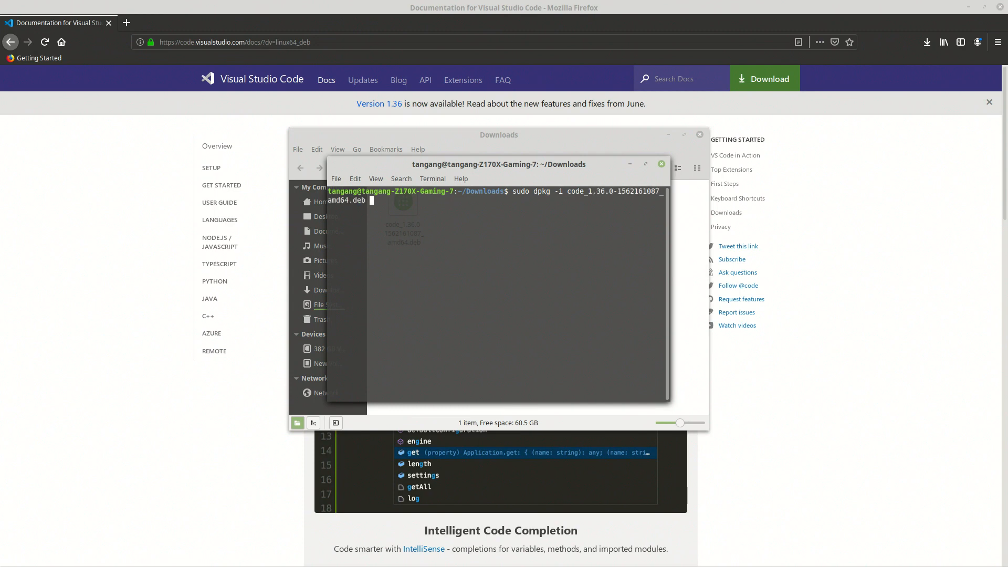
{"action": "key", "text": "Return"}
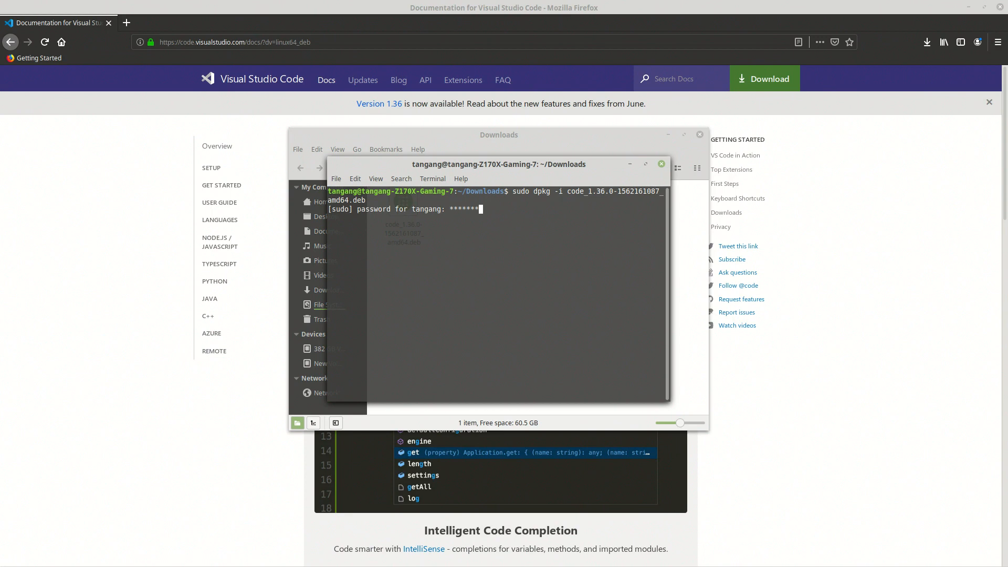
{"action": "key", "text": "Return"}
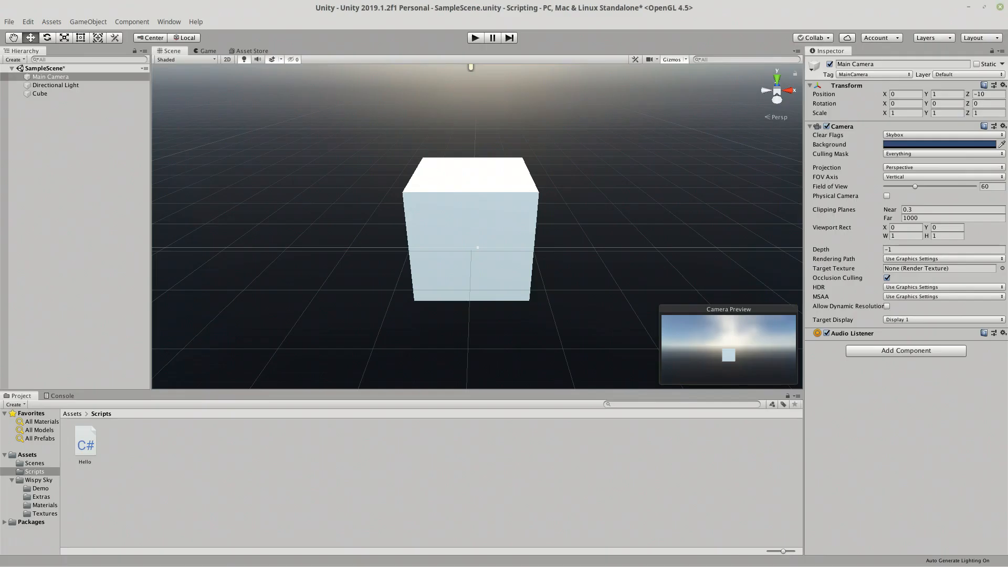
{"action": "mouse_move", "coordinate": [287, 249]}
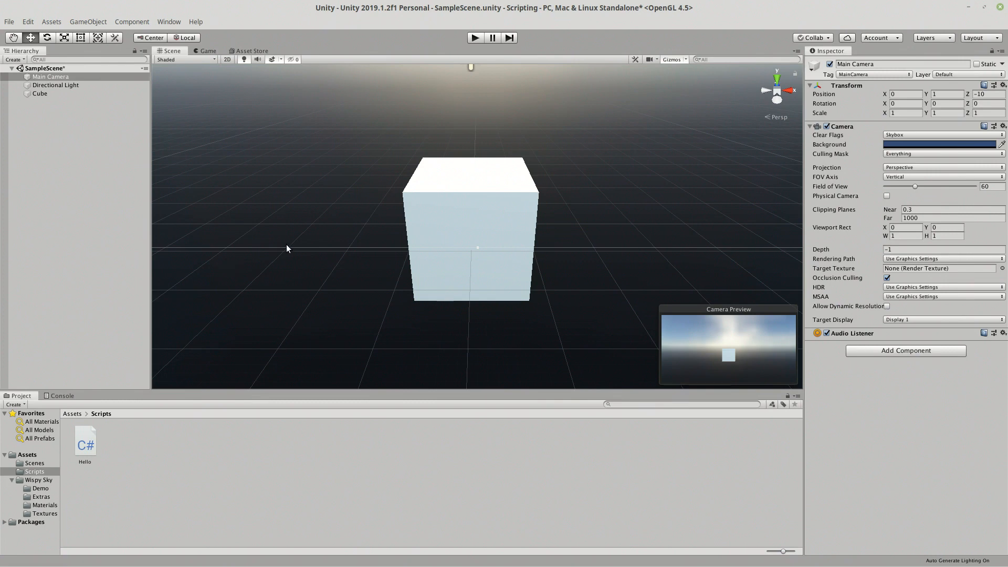
{"action": "mouse_move", "coordinate": [276, 179]}
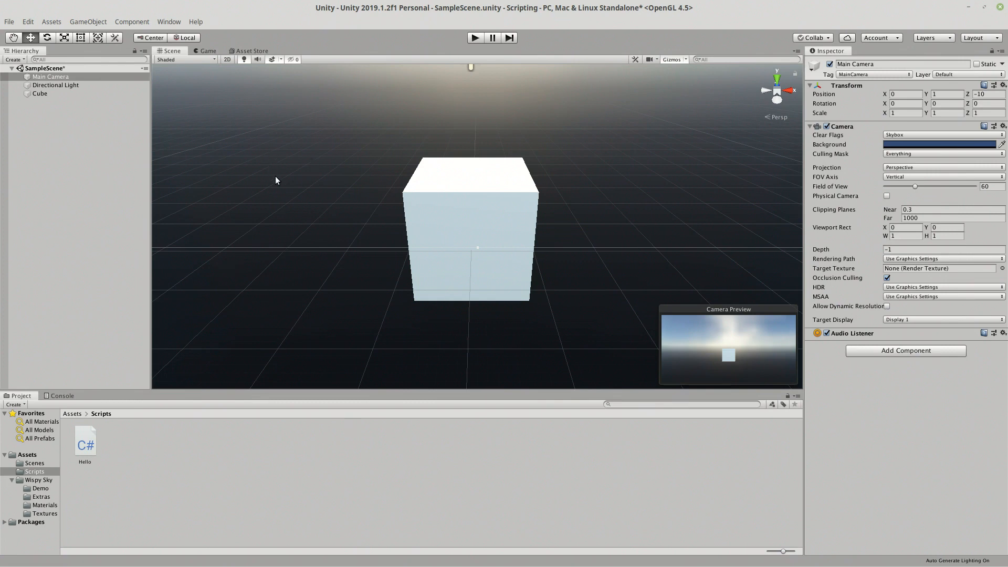
{"action": "mouse_move", "coordinate": [312, 191]}
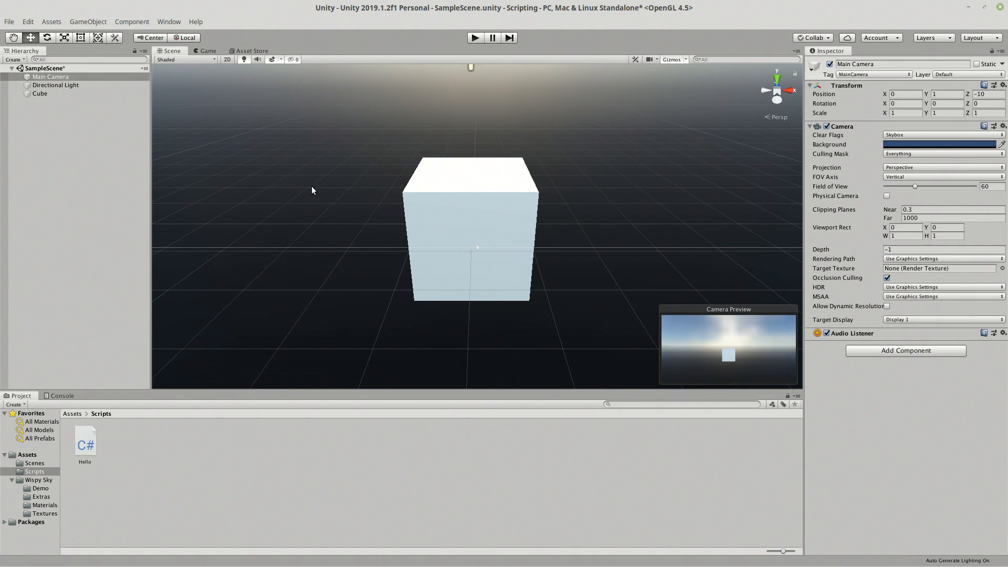
{"action": "mouse_move", "coordinate": [450, 213]}
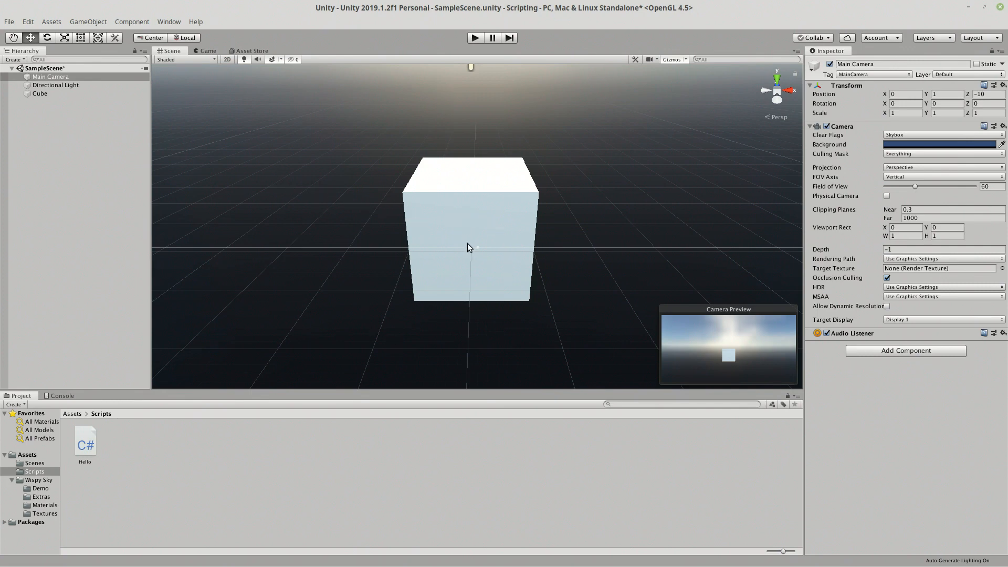
{"action": "mouse_move", "coordinate": [376, 172]}
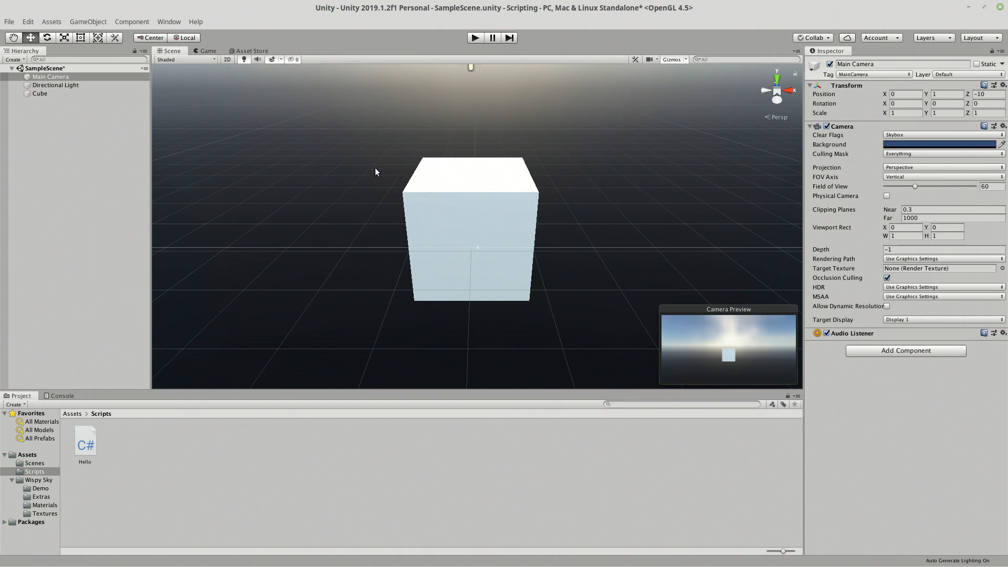
{"action": "mouse_move", "coordinate": [27, 26]}
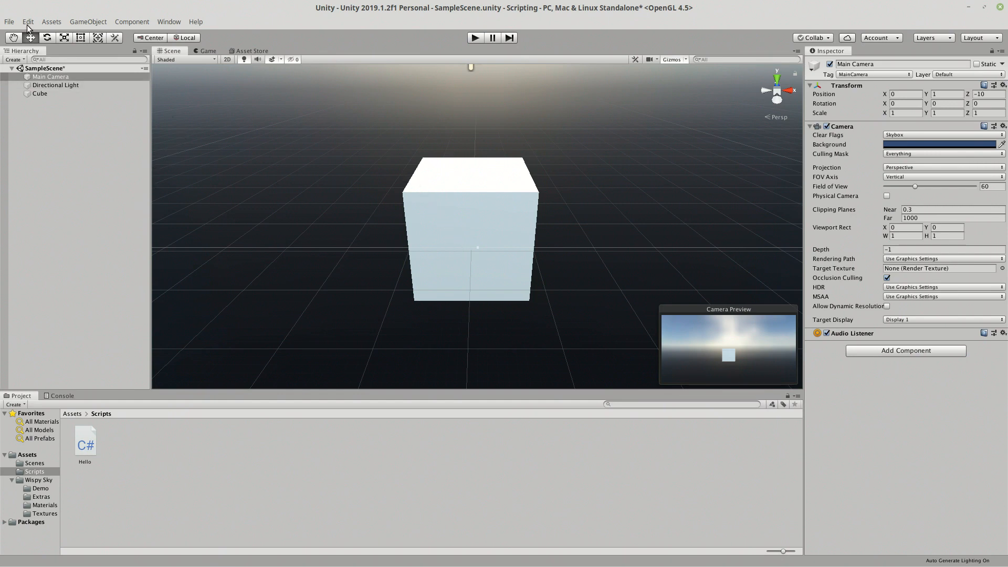
- Reach External Tools in Edit > Preferences and browse for a script editor application
{"action": "left_click", "coordinate": [27, 21]}
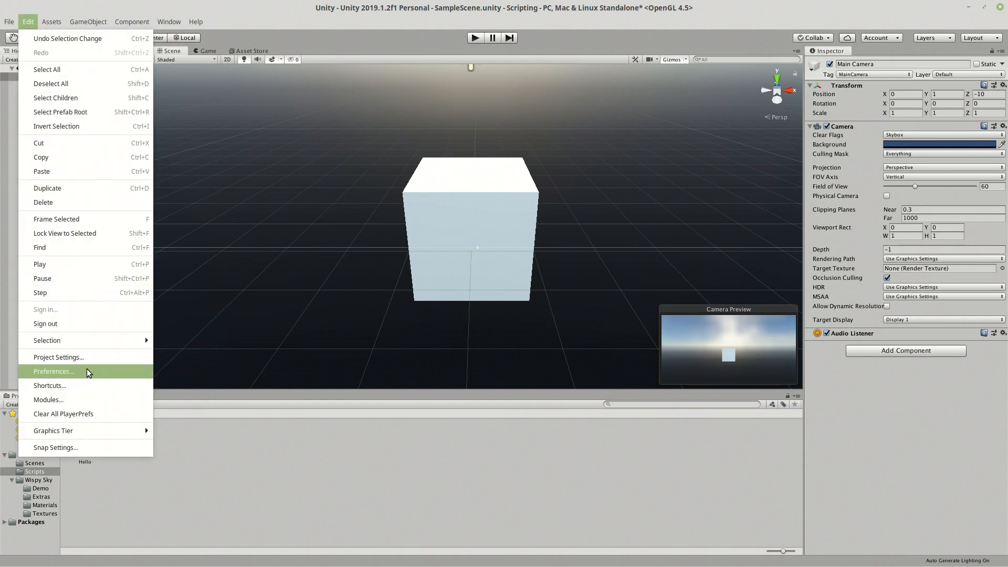
{"action": "left_click", "coordinate": [54, 371]}
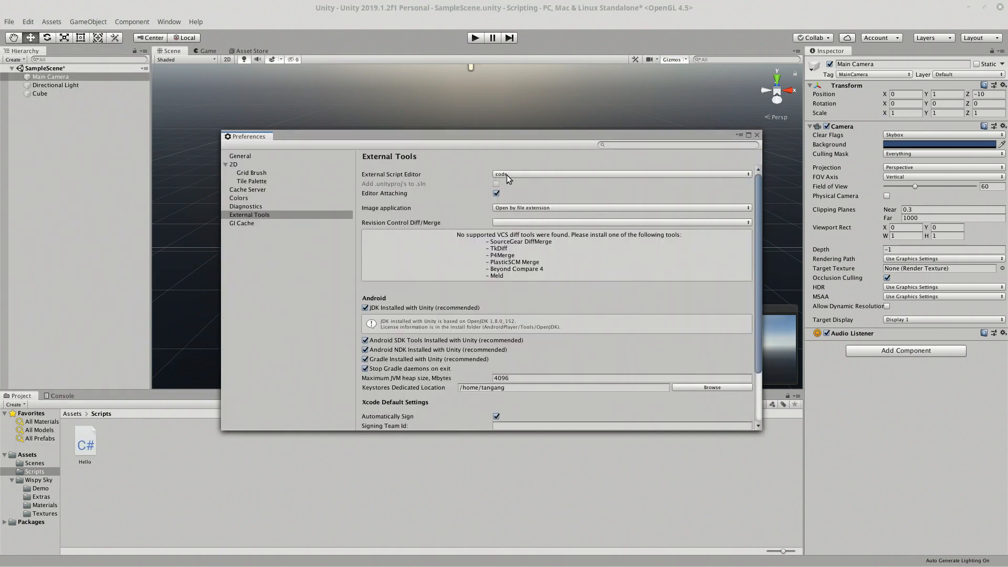
{"action": "mouse_move", "coordinate": [382, 164]}
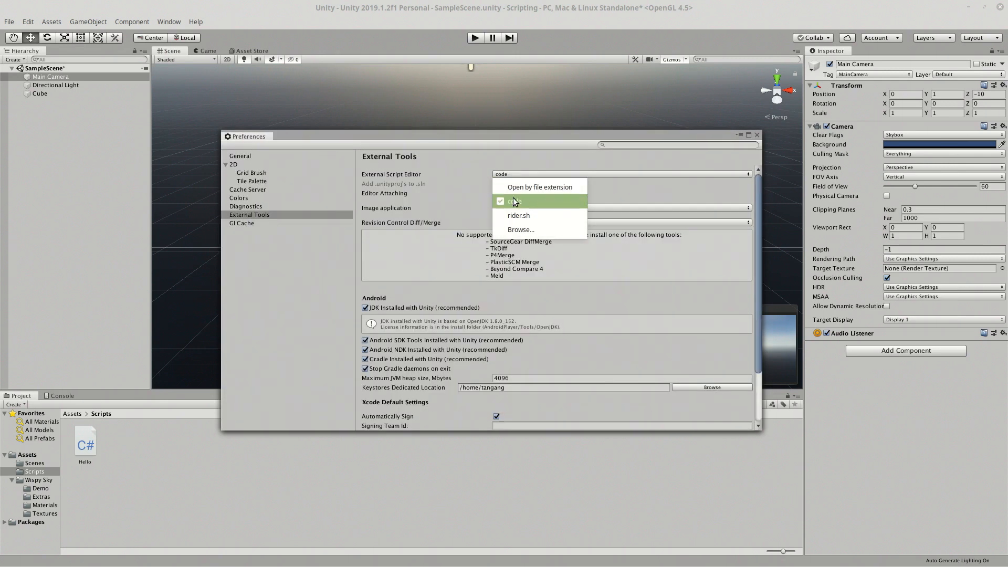
{"action": "left_click", "coordinate": [521, 230]}
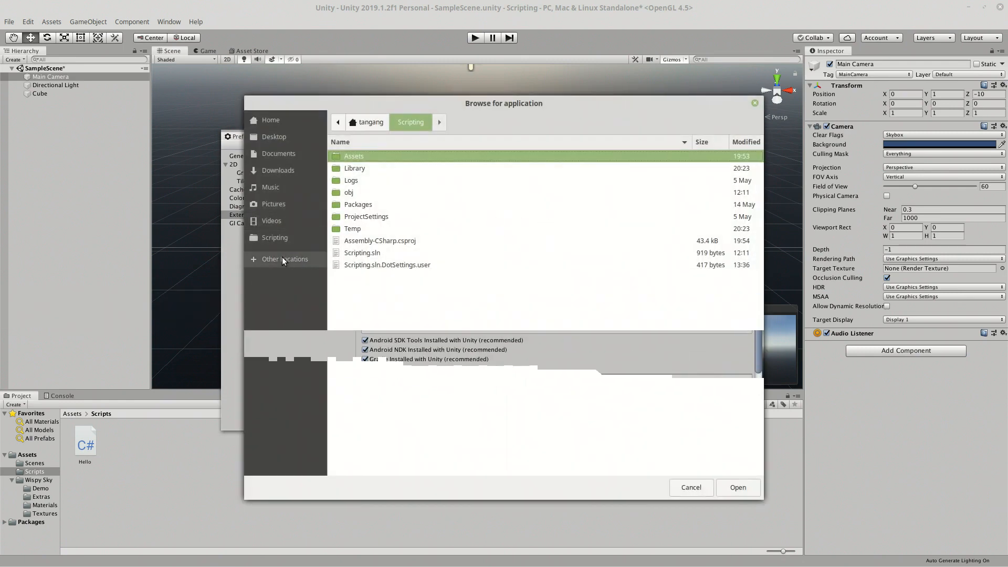
- Select /usr/bin/code as the external script editor and close Preferences
{"action": "left_click", "coordinate": [284, 258]}
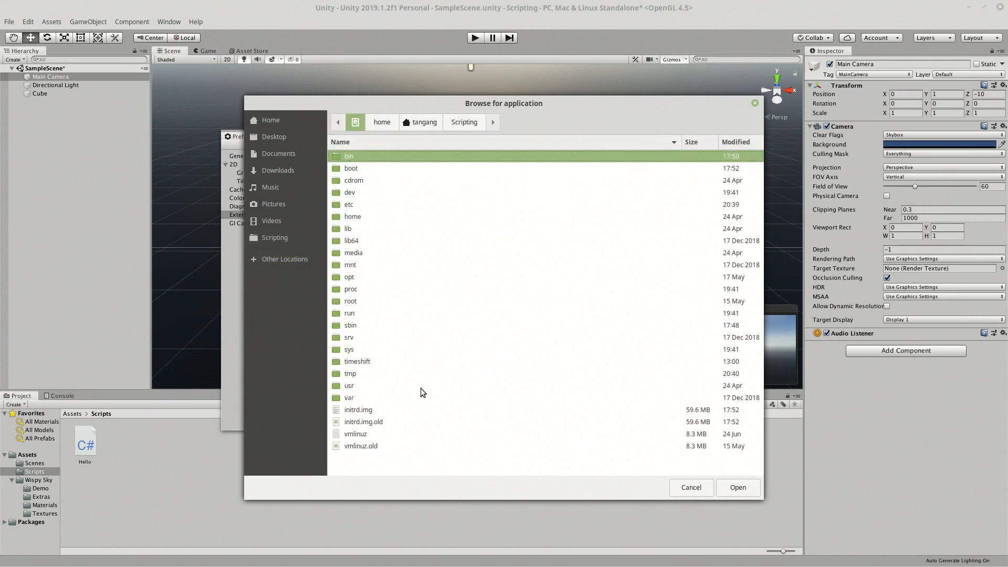
{"action": "left_click", "coordinate": [349, 385]}
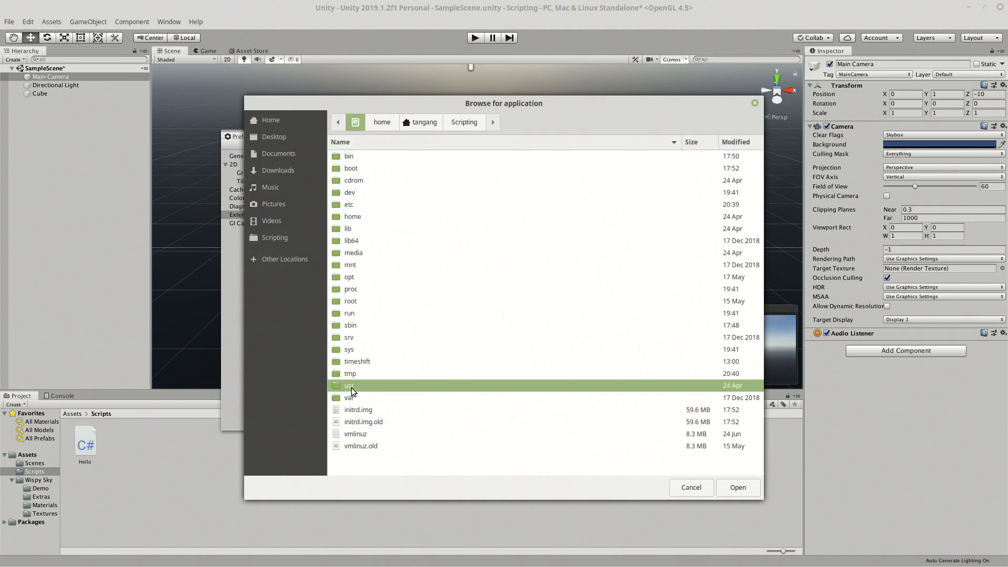
{"action": "double_click", "coordinate": [348, 385]}
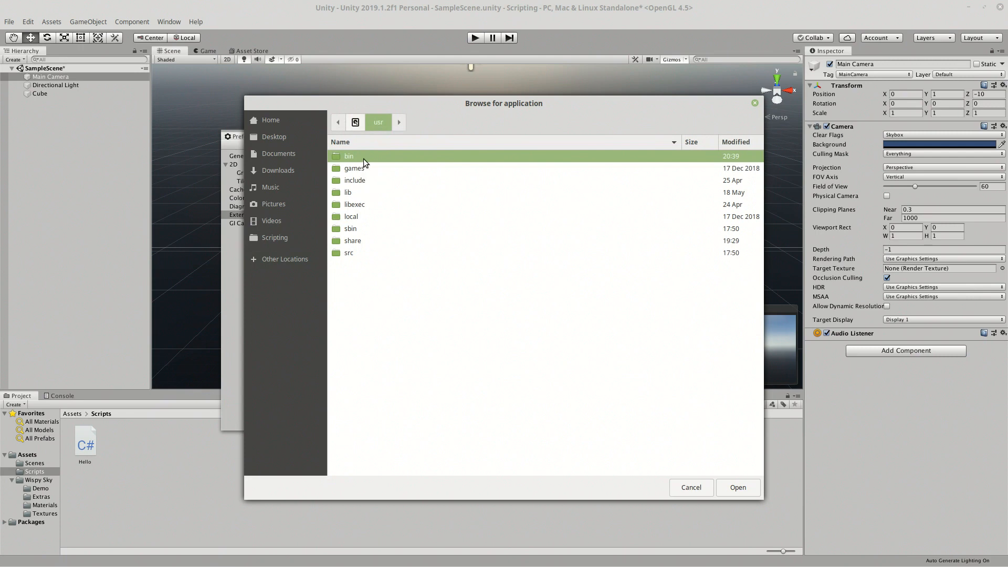
{"action": "double_click", "coordinate": [348, 156]}
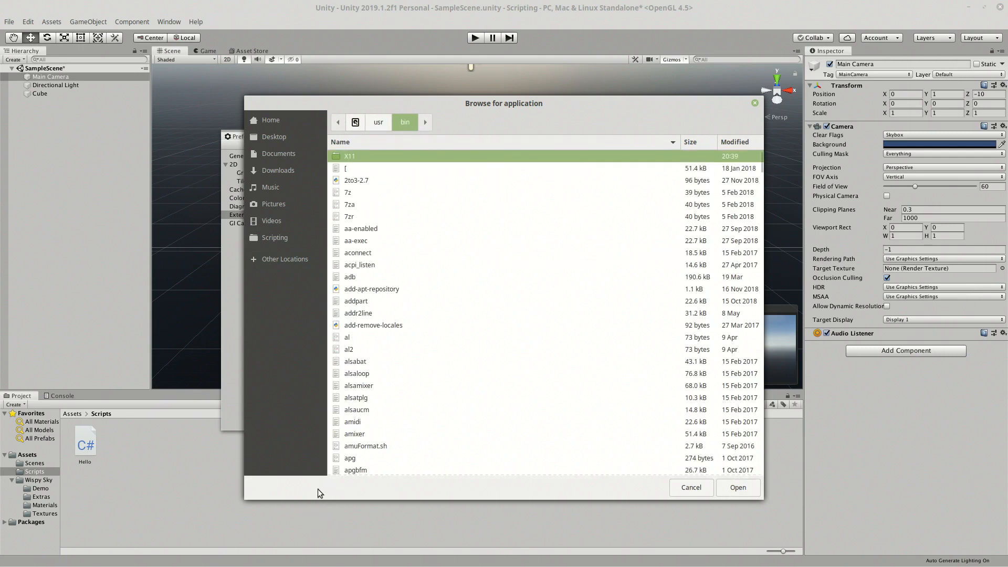
{"action": "type", "text": "code"}
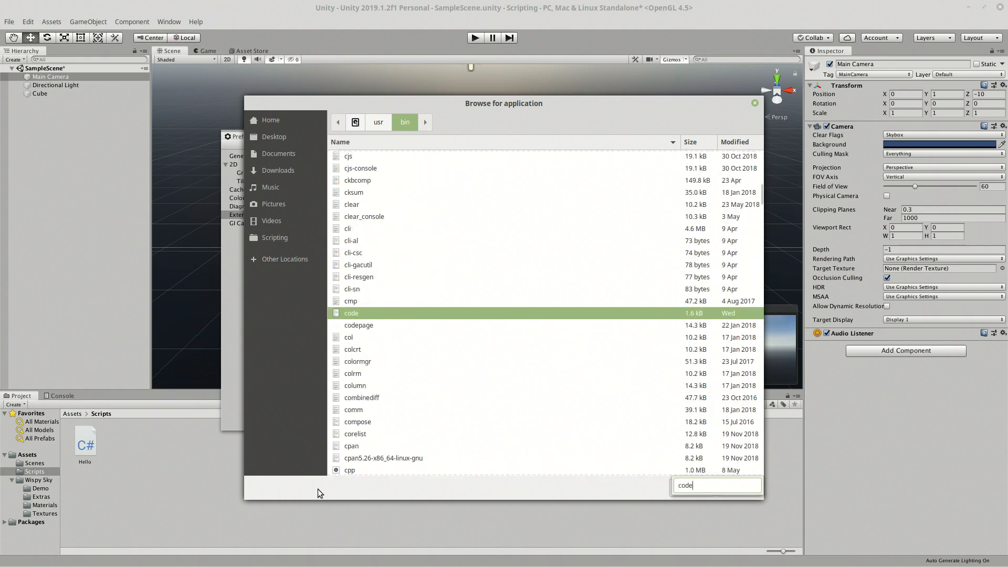
{"action": "mouse_move", "coordinate": [370, 320]}
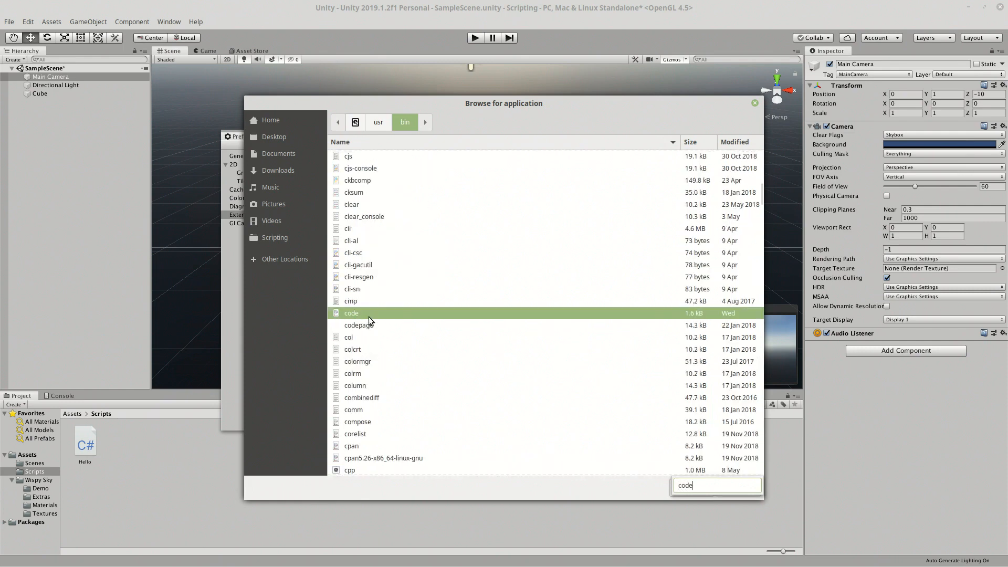
{"action": "left_click", "coordinate": [351, 313]}
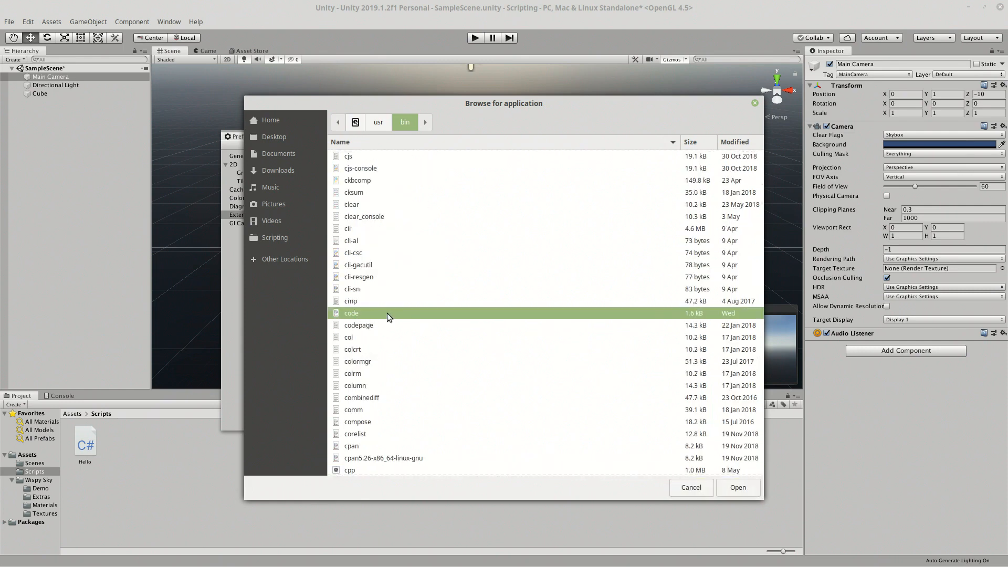
{"action": "left_click", "coordinate": [738, 487]}
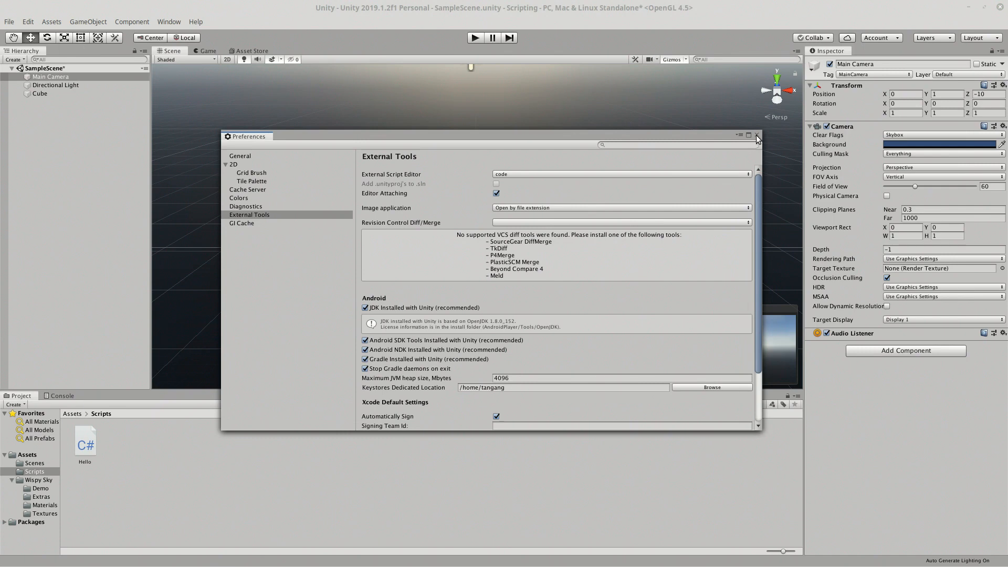
{"action": "left_click", "coordinate": [757, 136]}
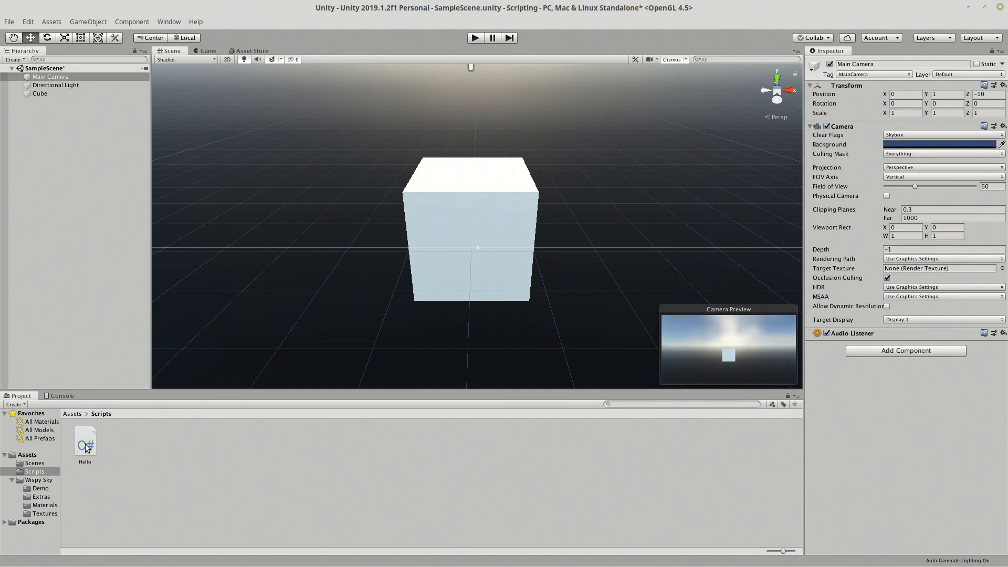
- Launch Hello.cs from Unity's Project window into Visual Studio Code
{"action": "double_click", "coordinate": [84, 441]}
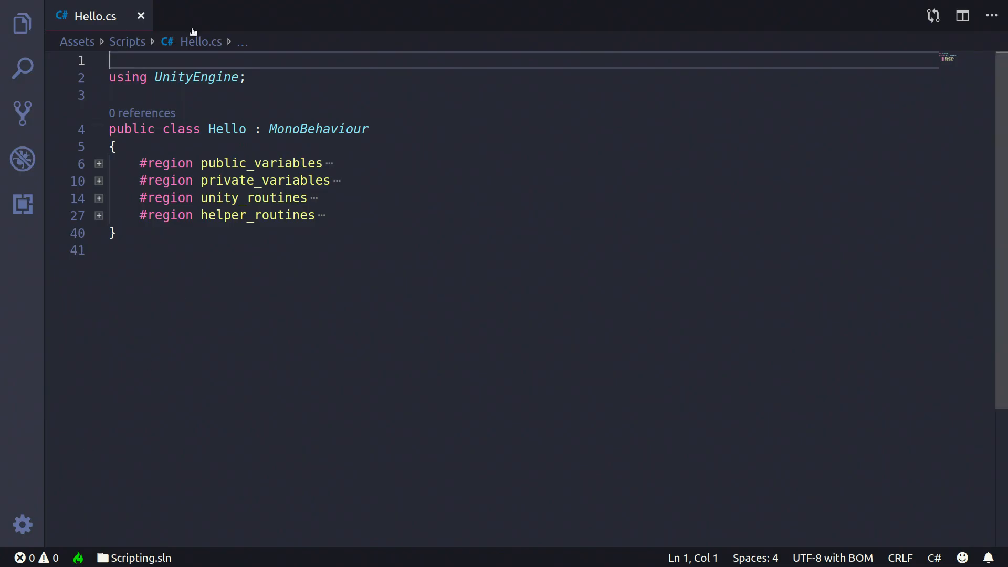
{"action": "mouse_move", "coordinate": [152, 82]}
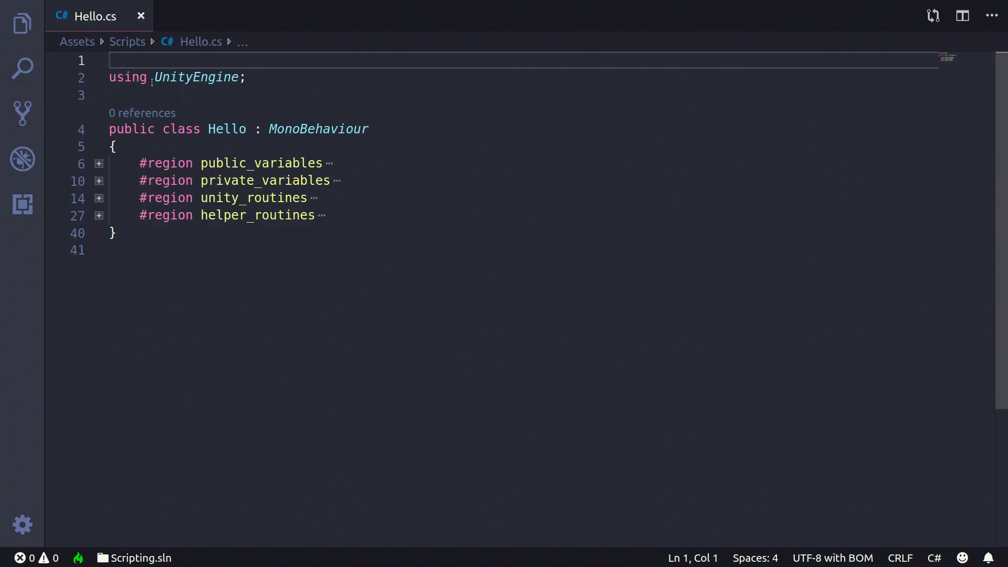
{"action": "mouse_move", "coordinate": [146, 91]}
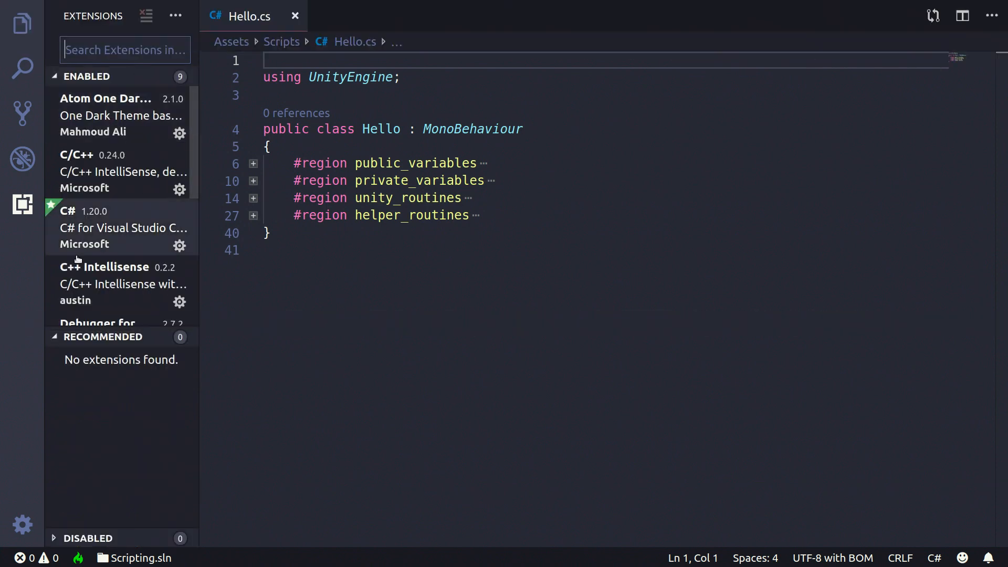
{"action": "mouse_move", "coordinate": [113, 211]}
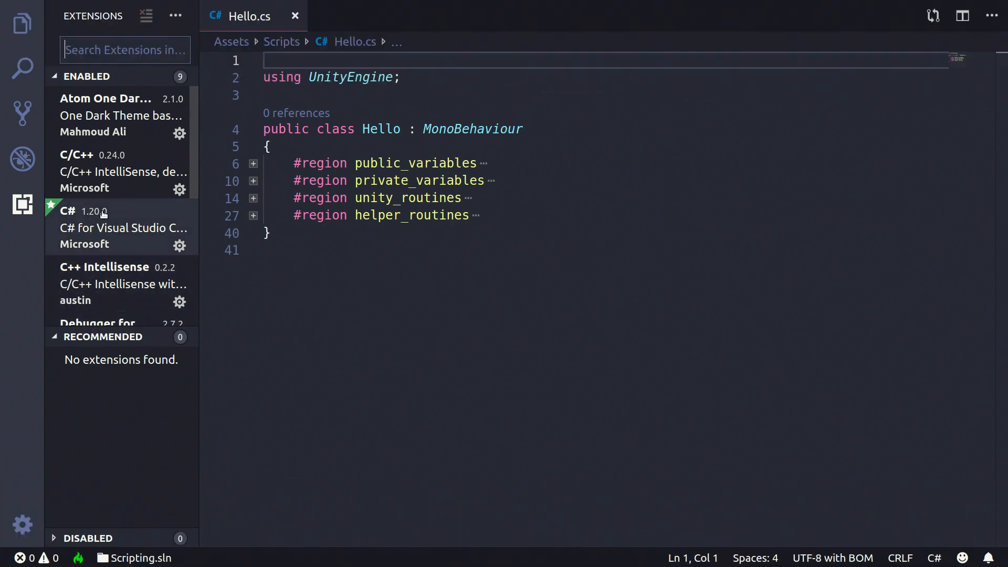
{"action": "mouse_move", "coordinate": [128, 231]}
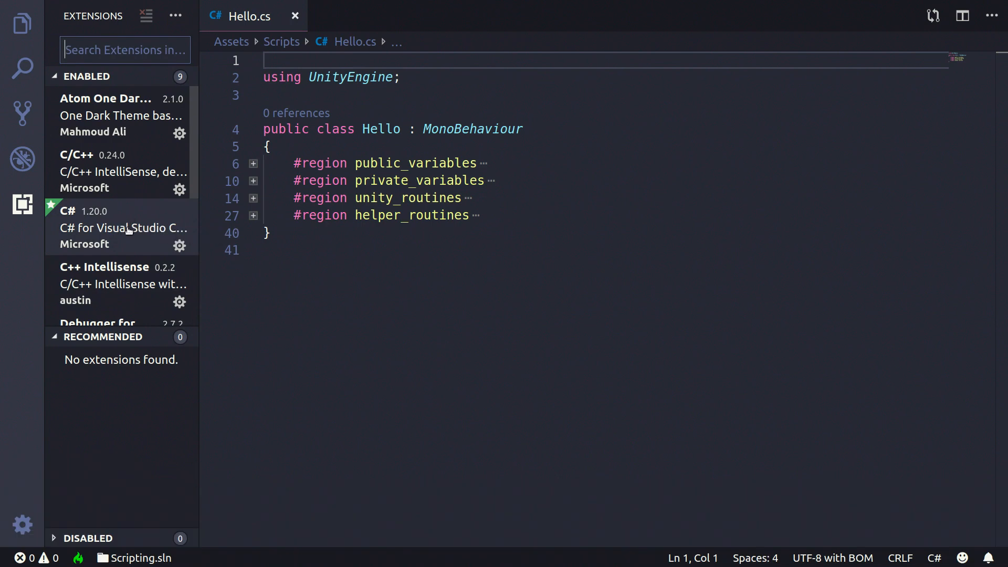
{"action": "mouse_move", "coordinate": [127, 228]}
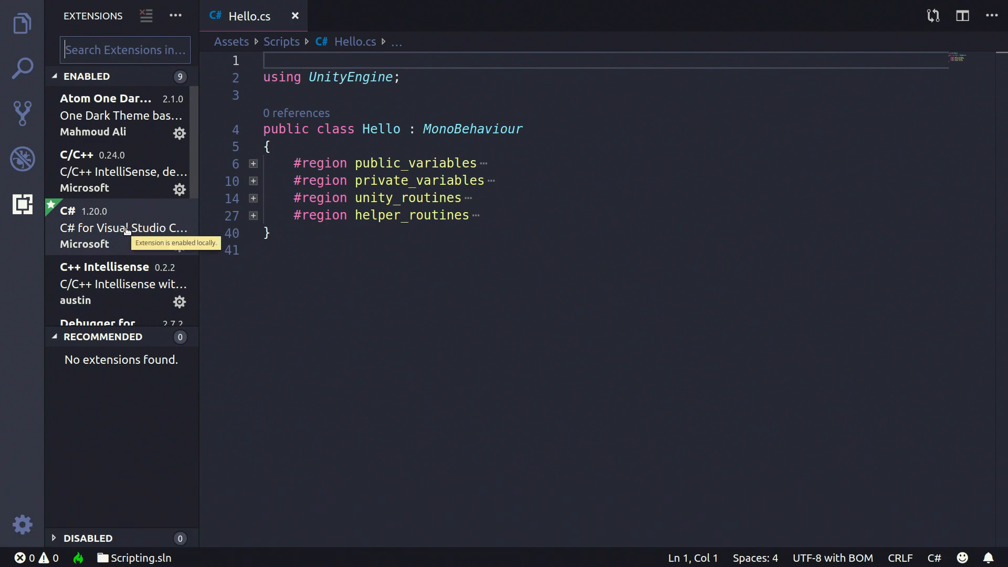
- Scroll through the Enabled extensions list showing C#, Unity debugger and Dracula theme
{"action": "scroll", "scroll_direction": "down", "scroll_amount": 3}
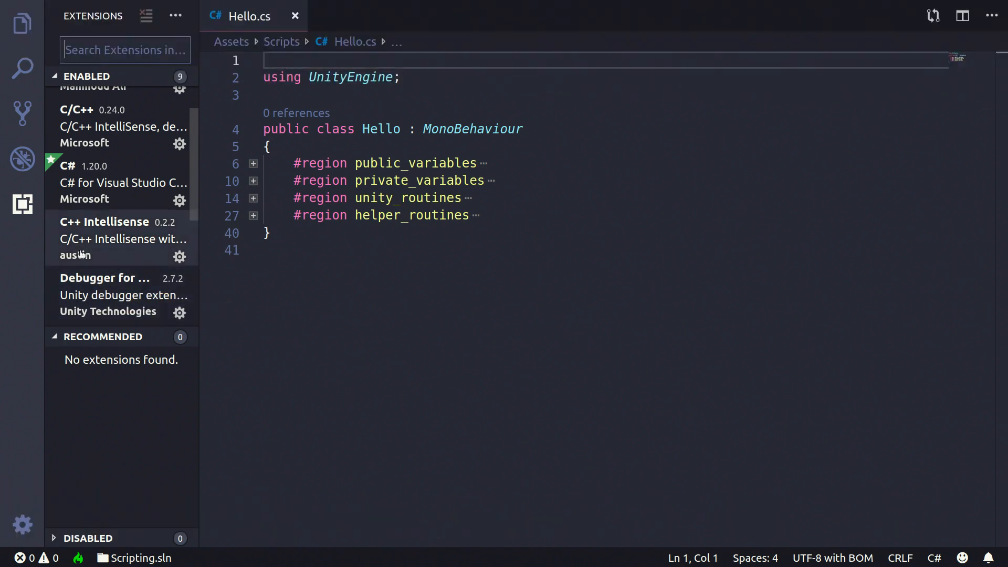
{"action": "mouse_move", "coordinate": [77, 248]}
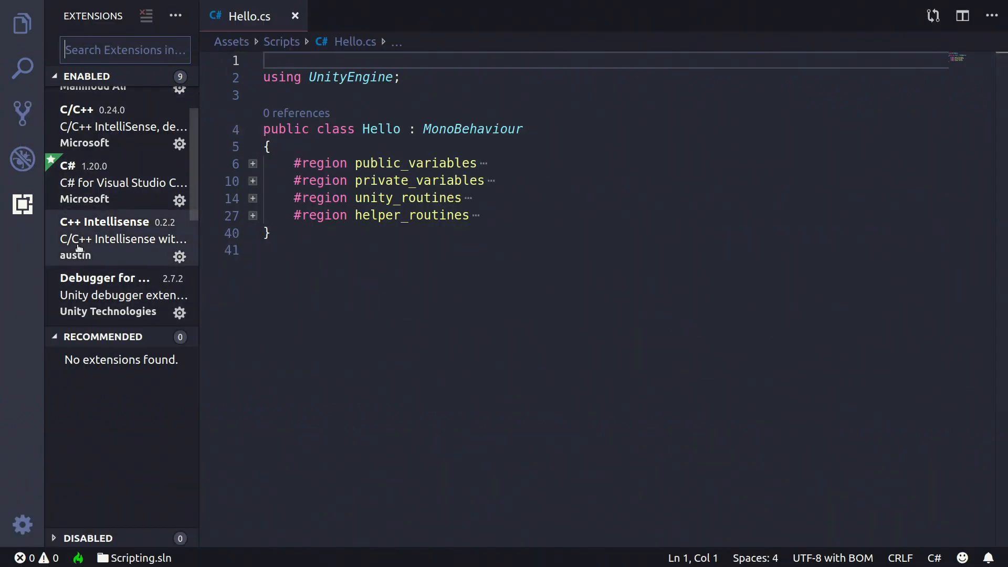
{"action": "scroll", "scroll_direction": "down", "scroll_amount": 3}
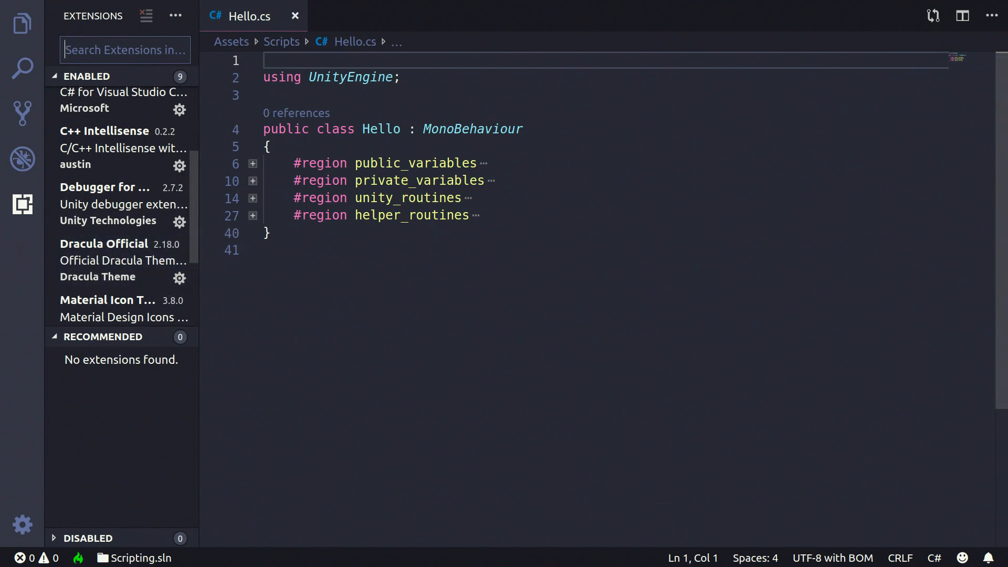
{"action": "mouse_move", "coordinate": [22, 525]}
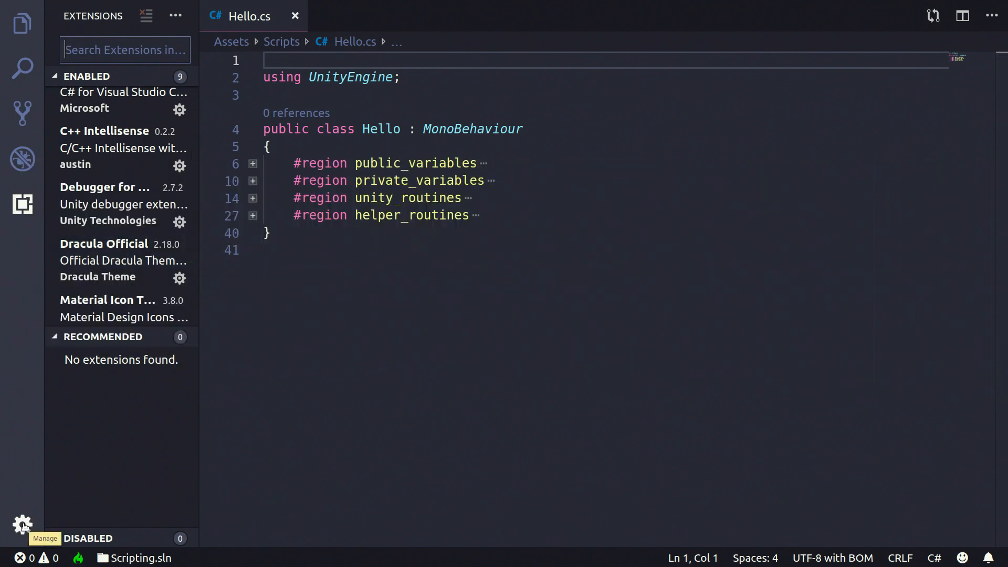
- Filter extensions to themes and uninstall One Dark Pro
{"action": "left_click", "coordinate": [22, 526]}
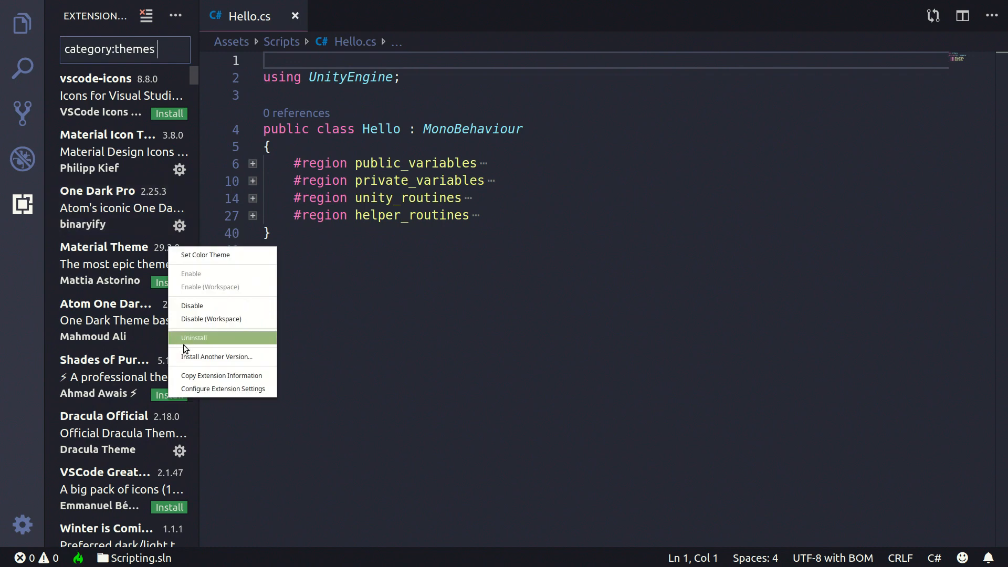
{"action": "left_click", "coordinate": [194, 338]}
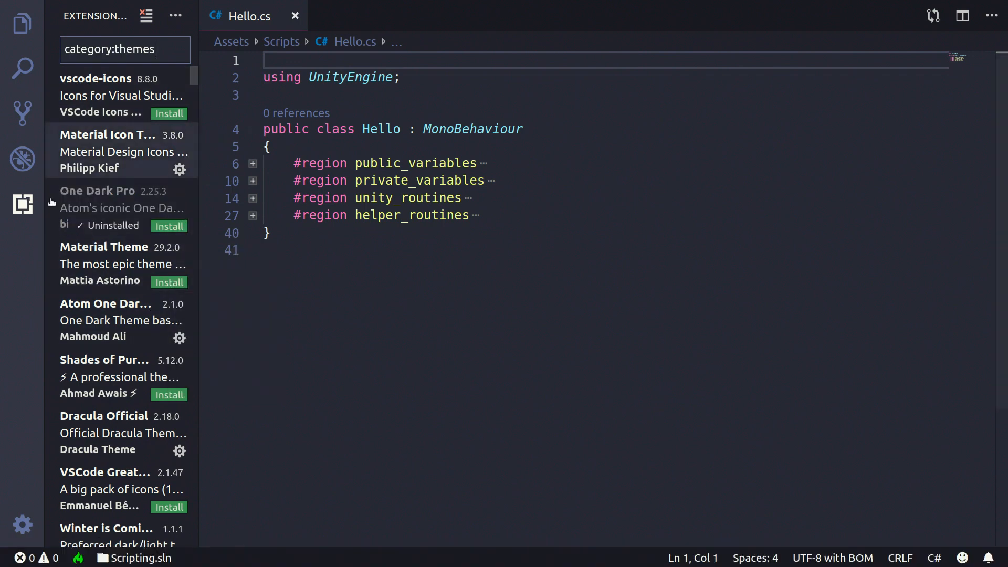
{"action": "mouse_move", "coordinate": [87, 330]}
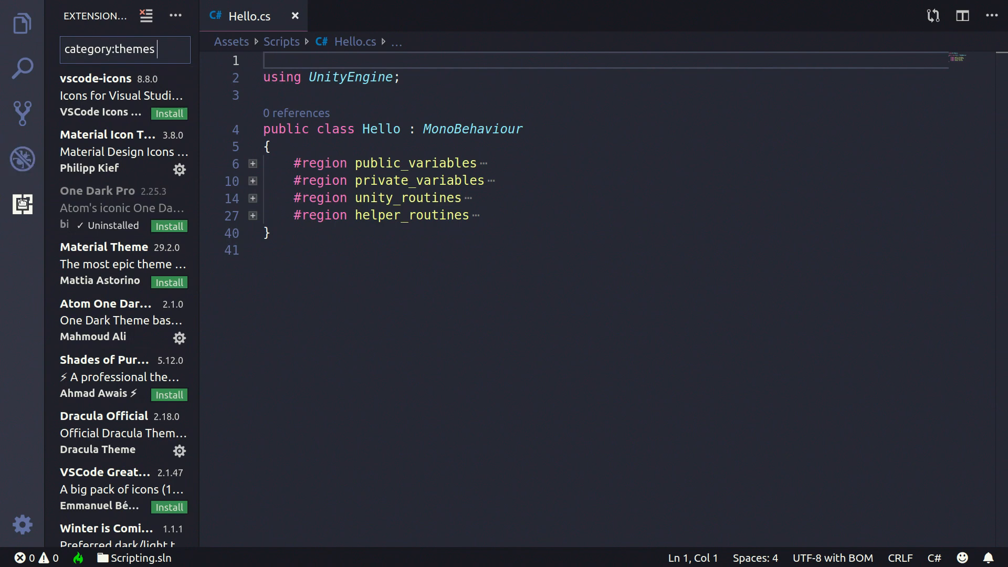
{"action": "mouse_move", "coordinate": [22, 22]}
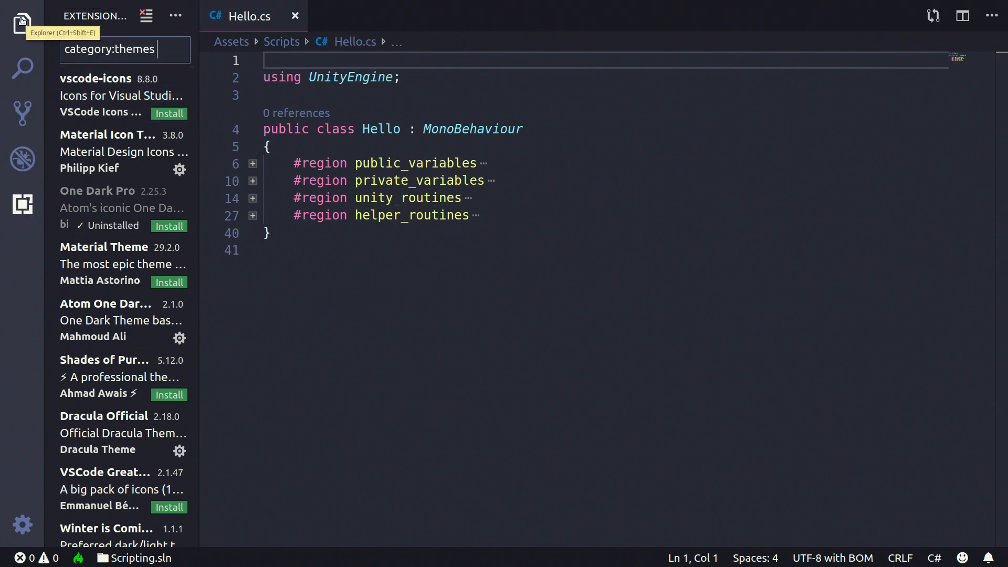
{"action": "left_click", "coordinate": [22, 23]}
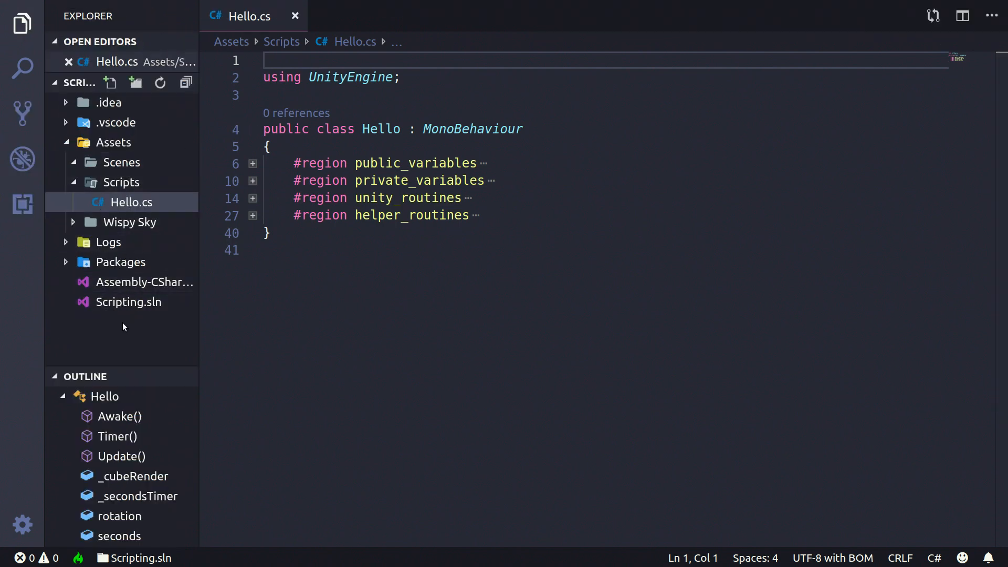
{"action": "left_click", "coordinate": [22, 205]}
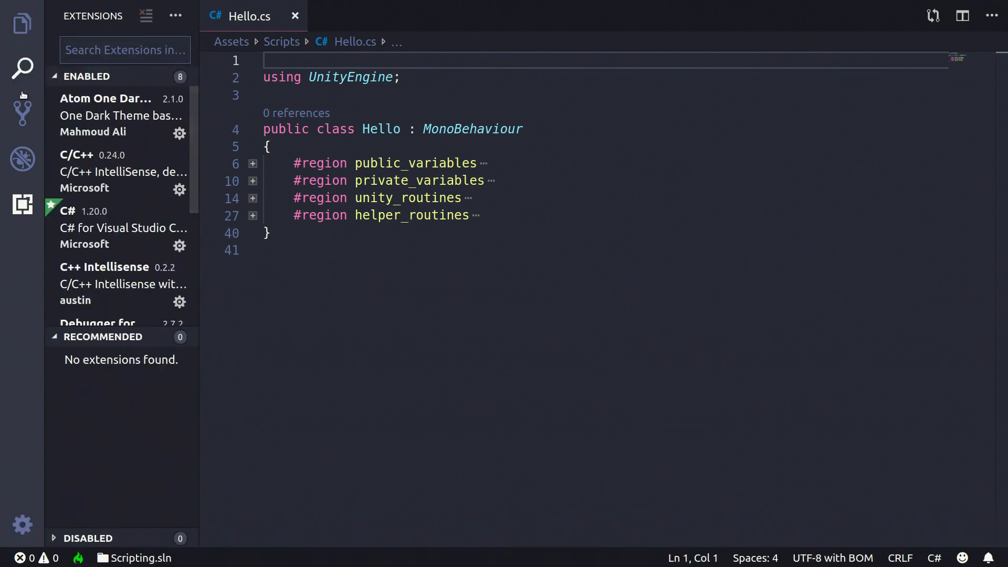
{"action": "scroll", "scroll_direction": "down", "scroll_amount": 3}
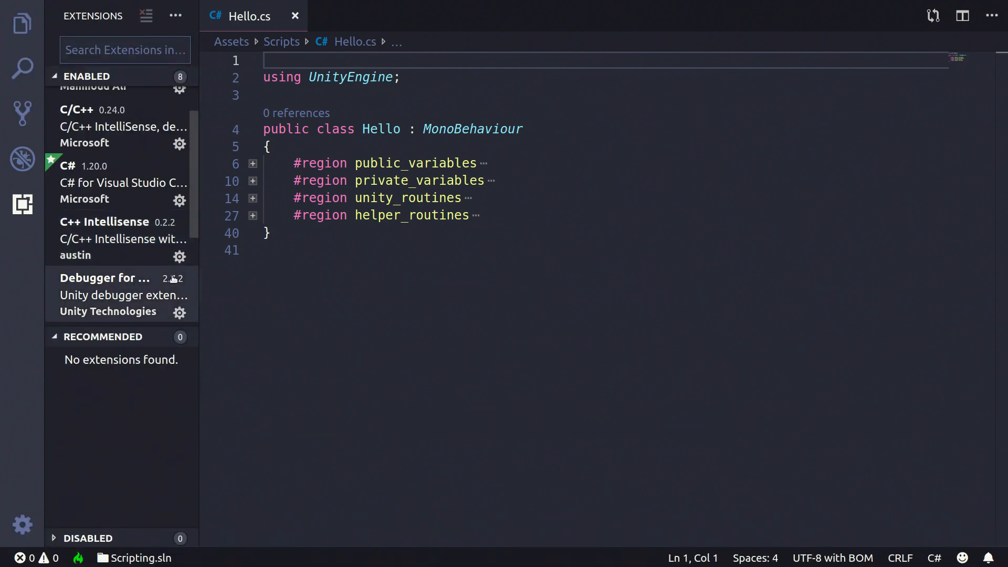
{"action": "scroll", "scroll_direction": "down", "scroll_amount": 3}
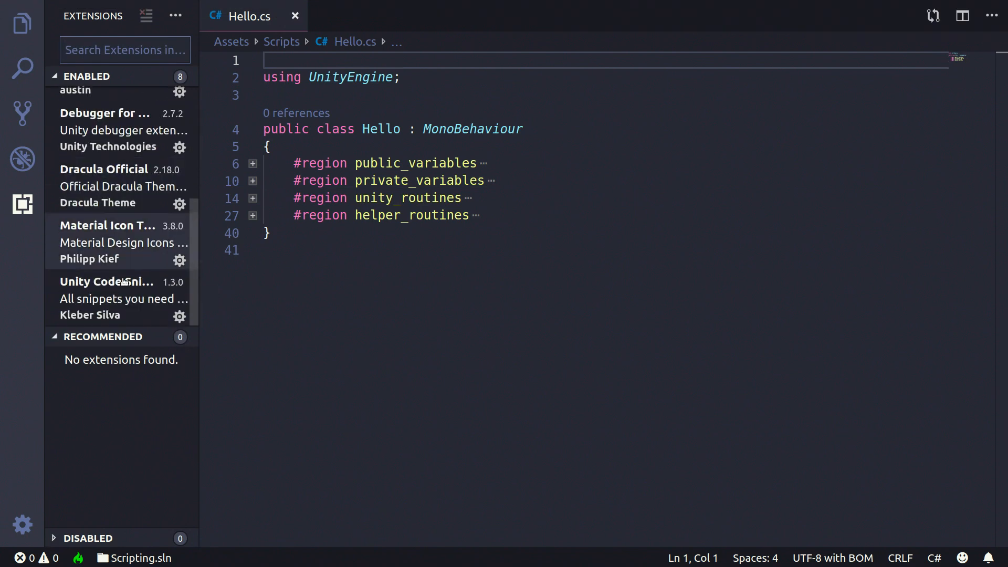
{"action": "mouse_move", "coordinate": [103, 251]}
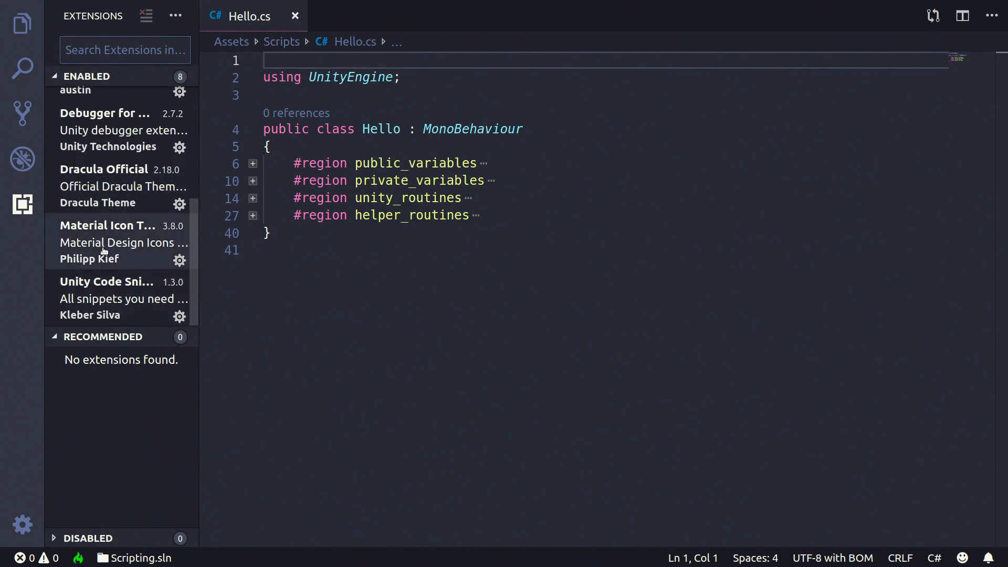
{"action": "mouse_move", "coordinate": [128, 259]}
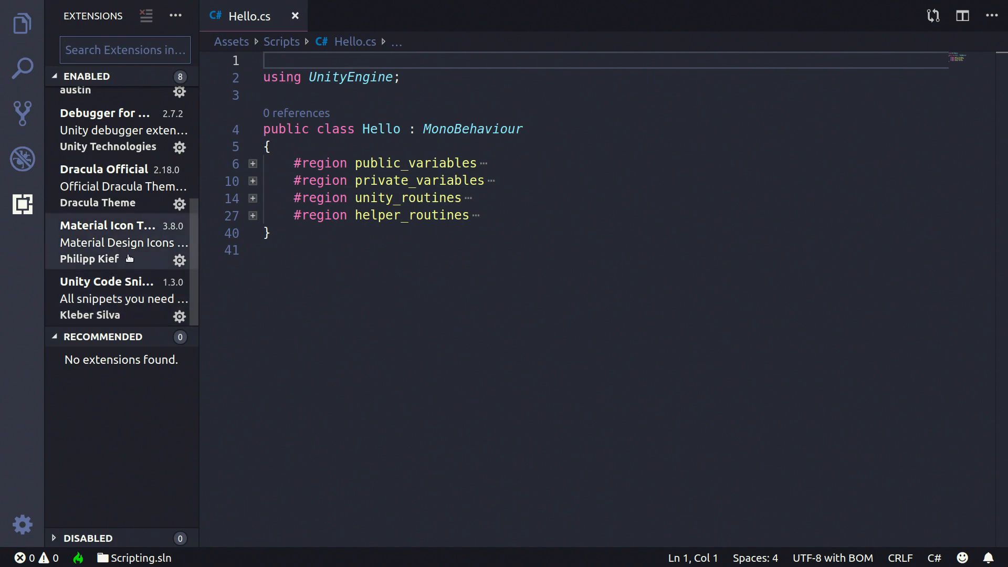
{"action": "mouse_move", "coordinate": [117, 319]}
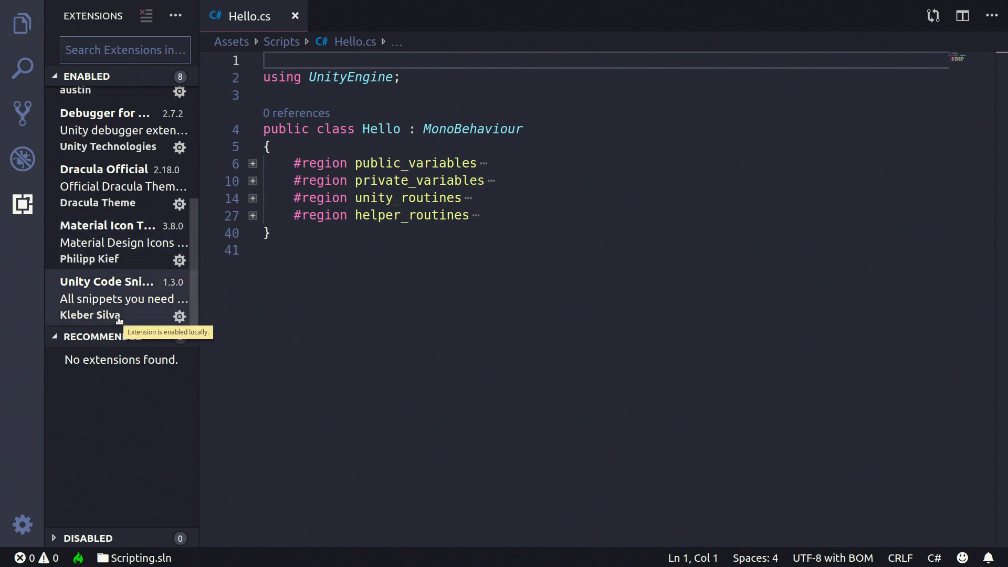
{"action": "mouse_move", "coordinate": [133, 298]}
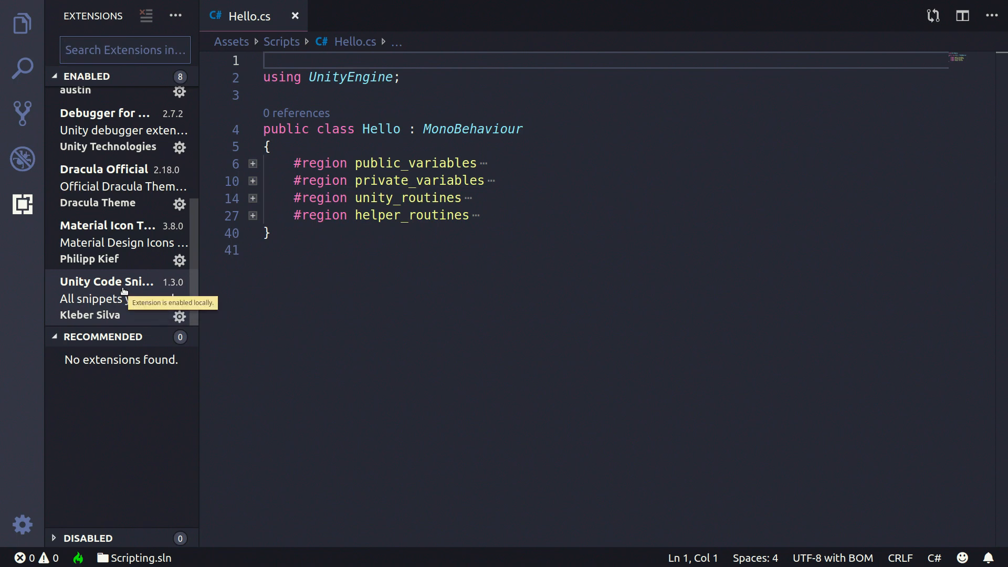
{"action": "mouse_move", "coordinate": [155, 281]}
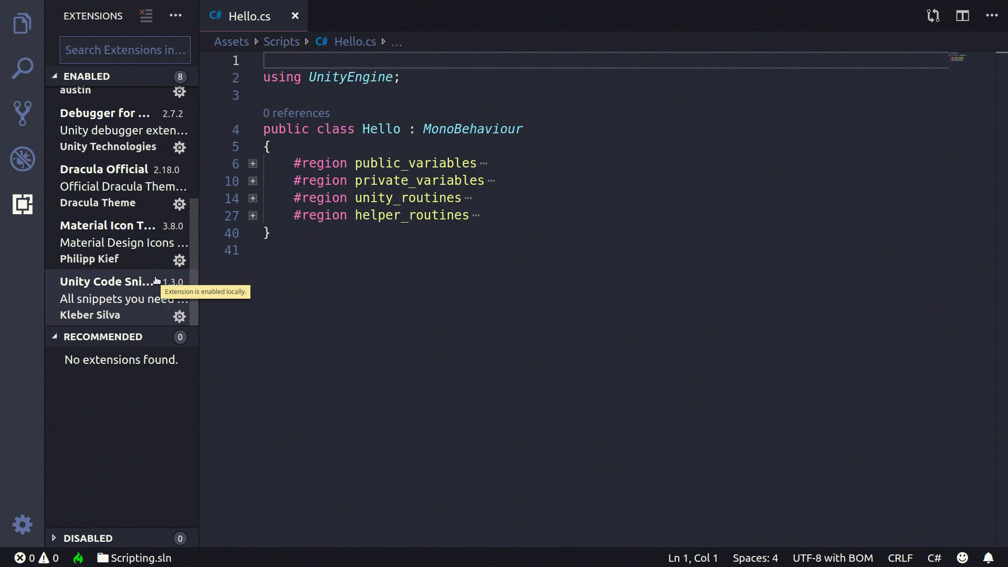
{"action": "mouse_move", "coordinate": [118, 266]}
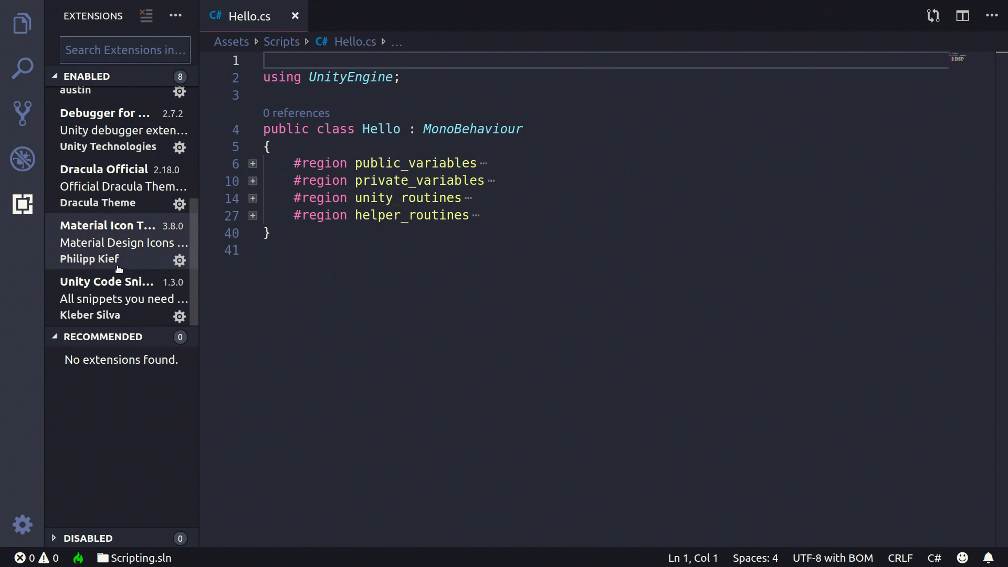
{"action": "scroll", "scroll_direction": "up", "scroll_amount": 3}
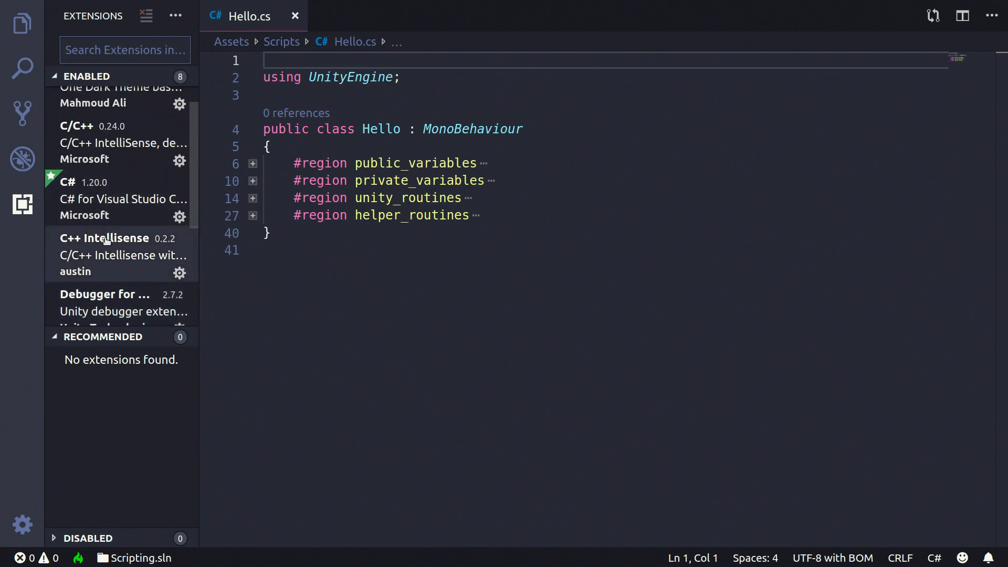
{"action": "scroll", "scroll_direction": "down", "scroll_amount": 3}
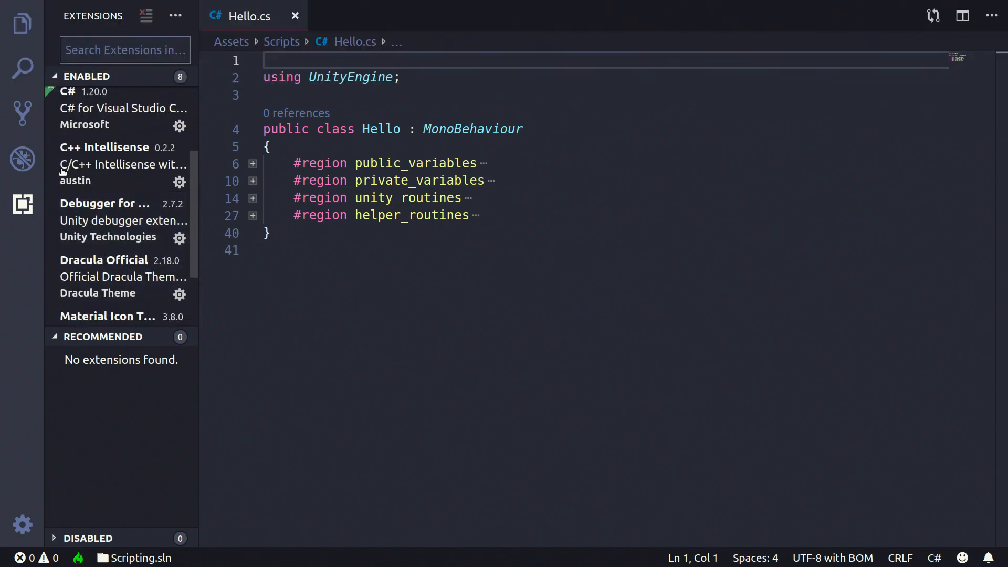
- Switch back to Unity and reopen Hello.cs from the Scripts folder in VS Code
{"action": "left_click", "coordinate": [209, 95]}
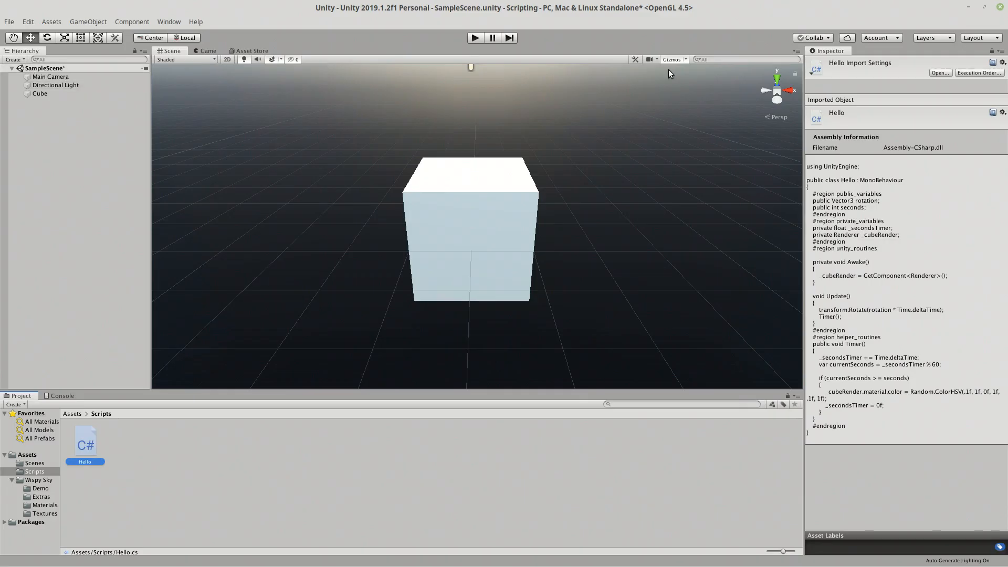
{"action": "mouse_move", "coordinate": [216, 266]}
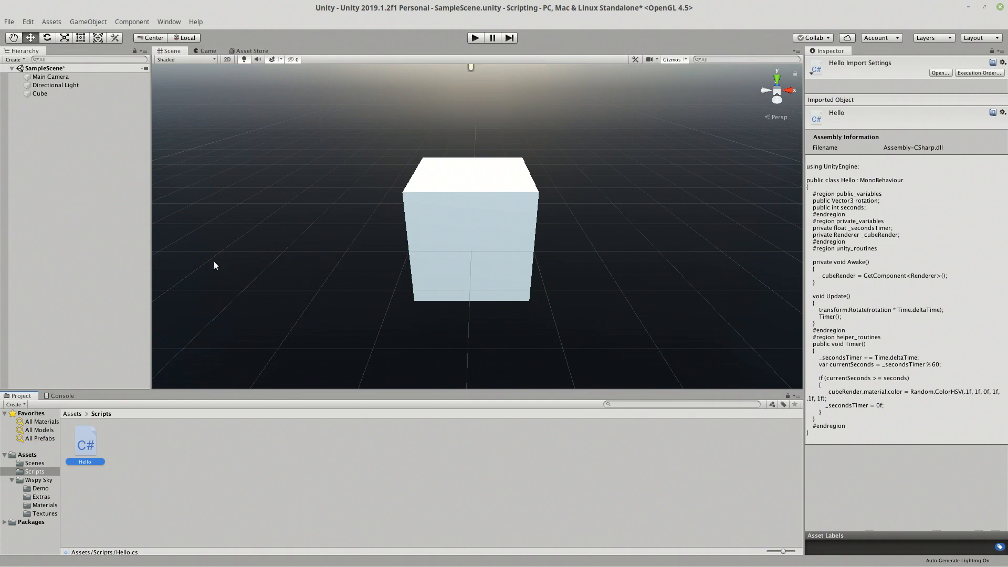
{"action": "mouse_move", "coordinate": [81, 448]}
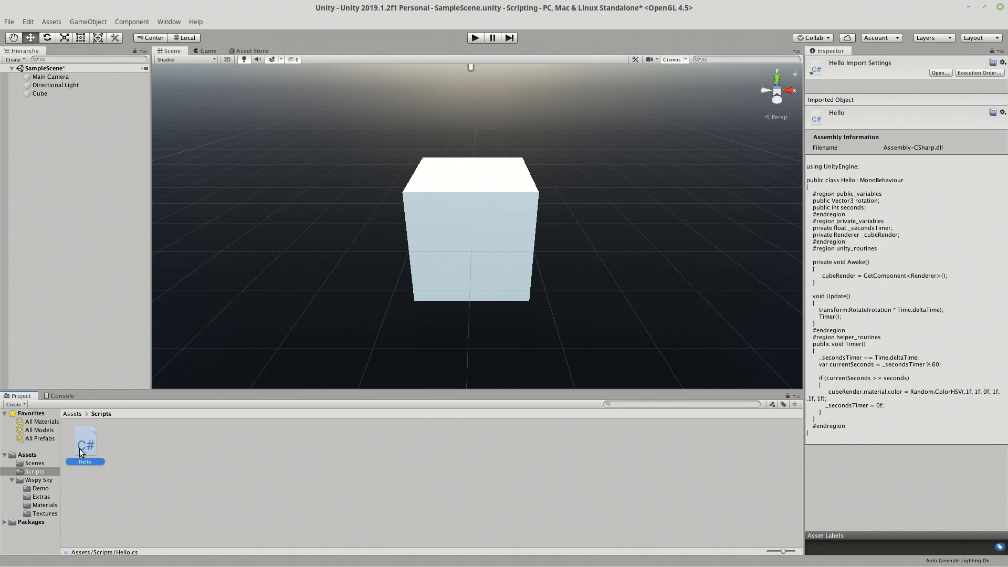
{"action": "double_click", "coordinate": [85, 444]}
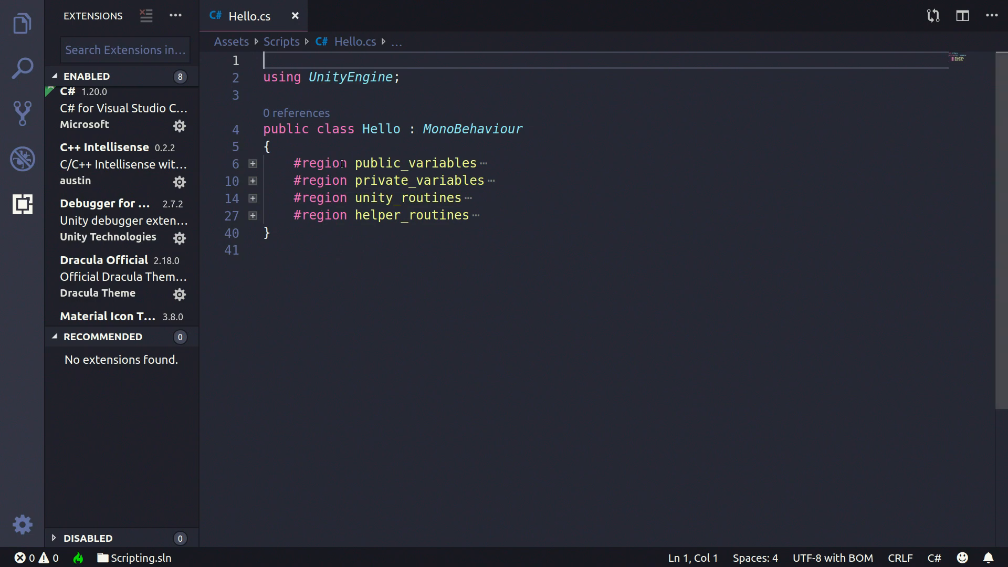
- Expand public_variables, private_variables, unity_routines and the Awake and Update bodies
{"action": "left_click", "coordinate": [253, 164]}
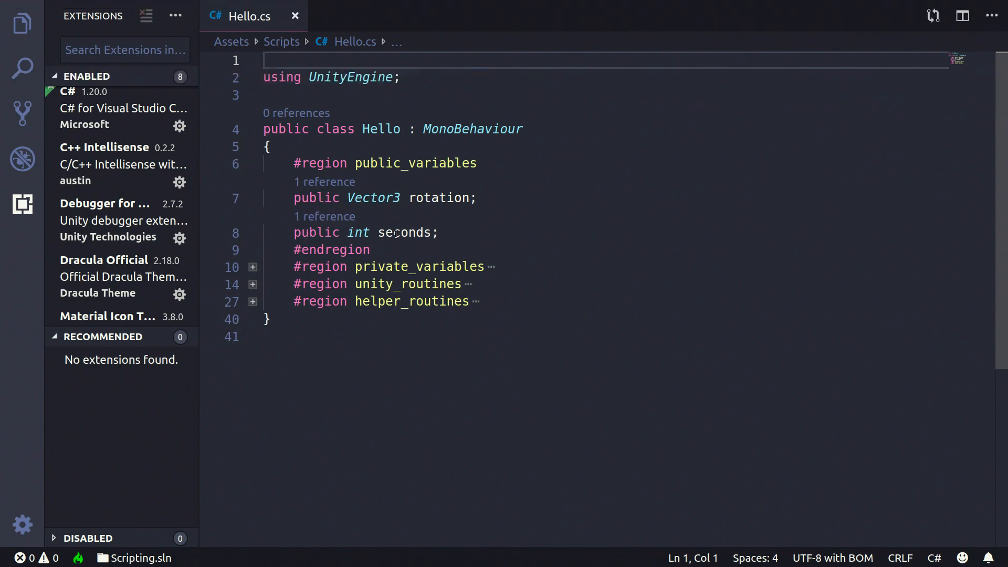
{"action": "left_click", "coordinate": [253, 266]}
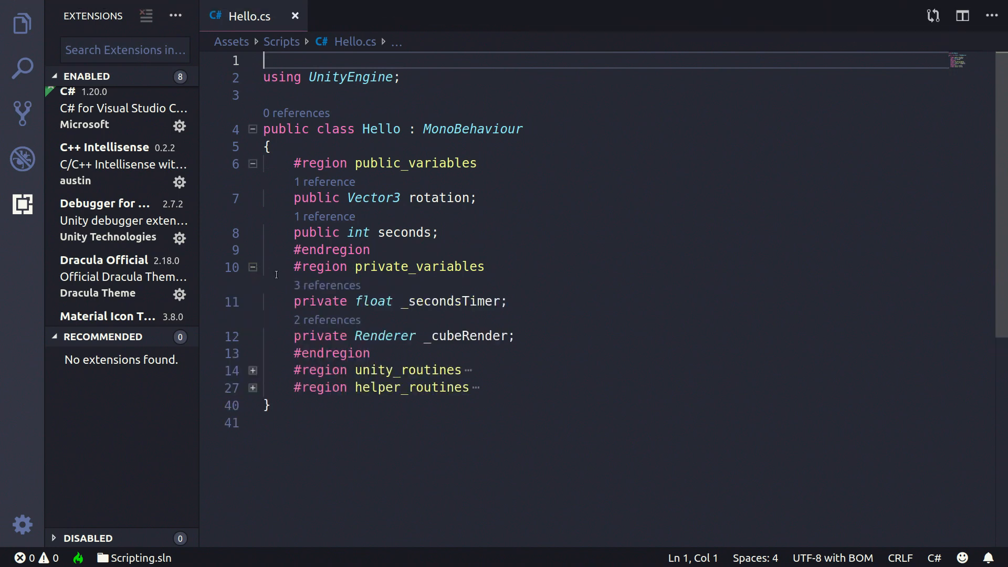
{"action": "mouse_move", "coordinate": [373, 301]}
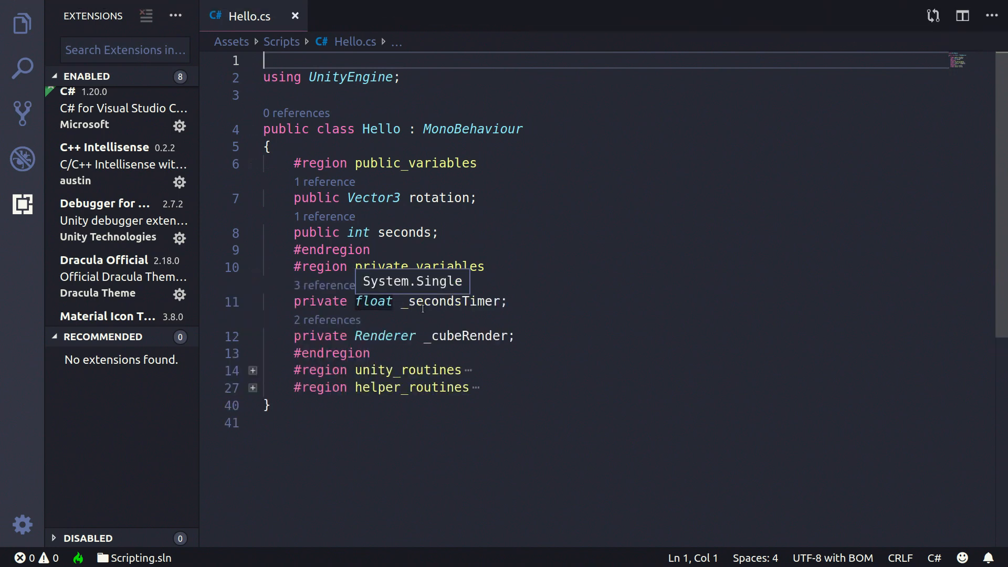
{"action": "mouse_move", "coordinate": [447, 301]}
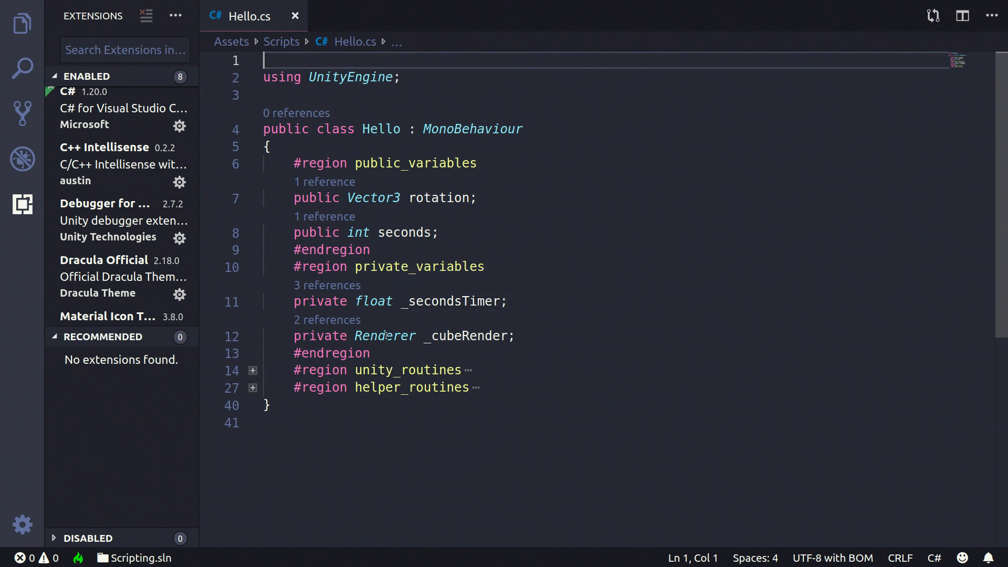
{"action": "mouse_move", "coordinate": [385, 336]}
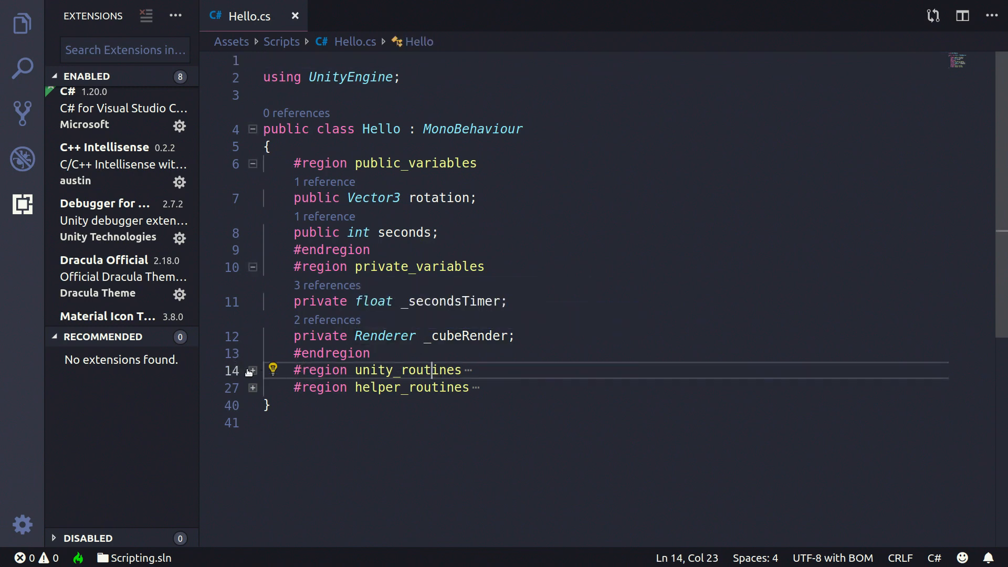
{"action": "left_click", "coordinate": [252, 371]}
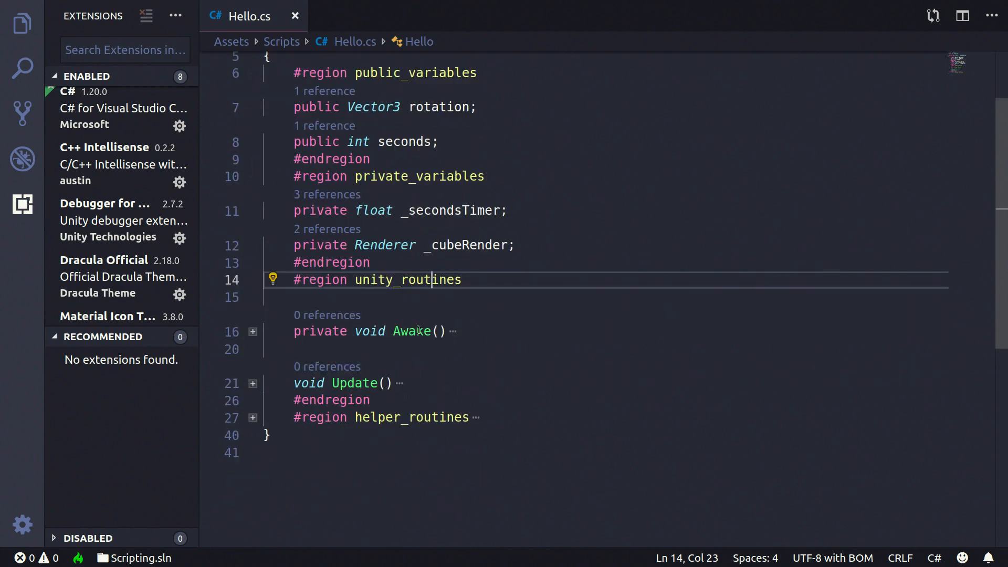
{"action": "left_click", "coordinate": [253, 332]}
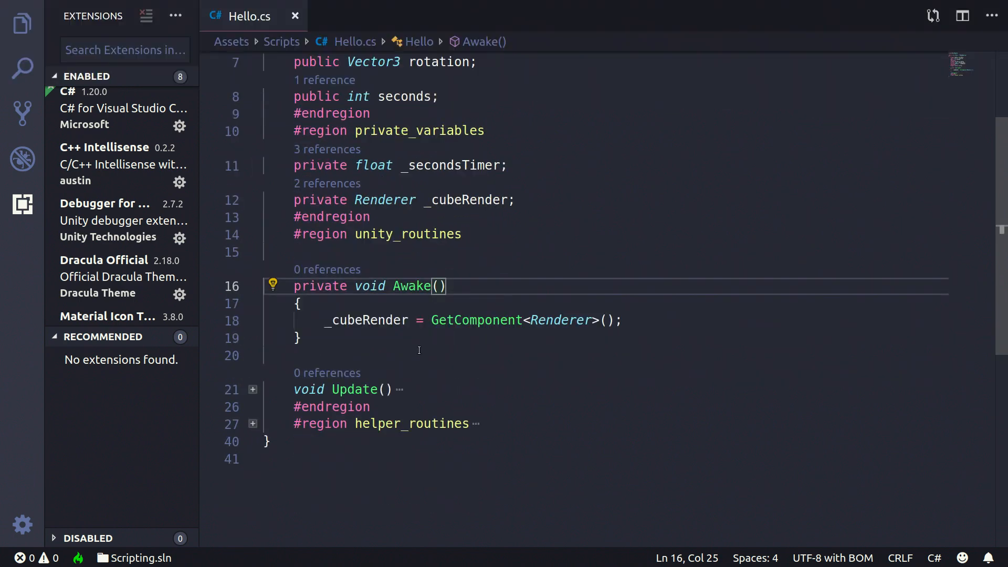
{"action": "left_click", "coordinate": [253, 388]}
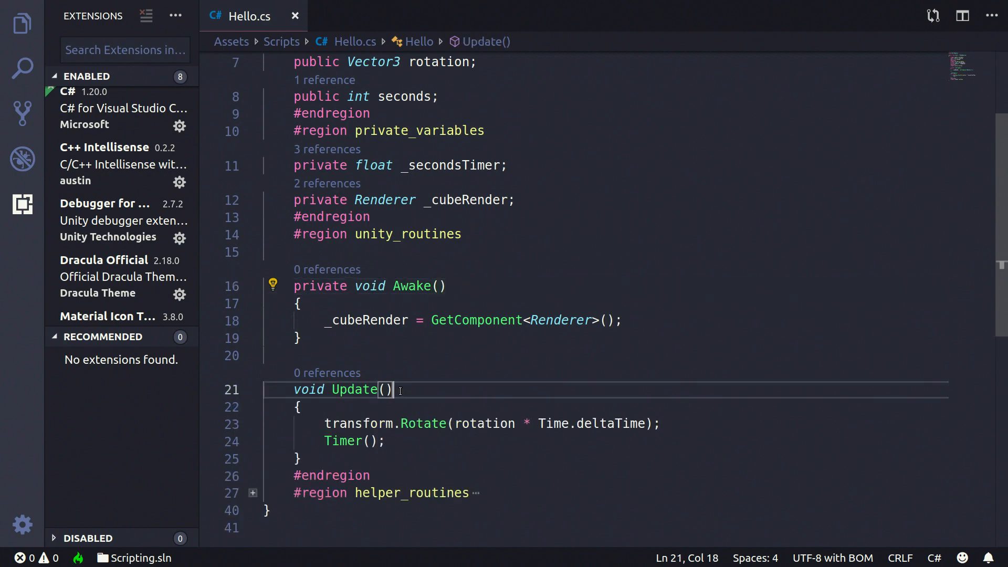
{"action": "scroll", "scroll_direction": "down", "scroll_amount": 3}
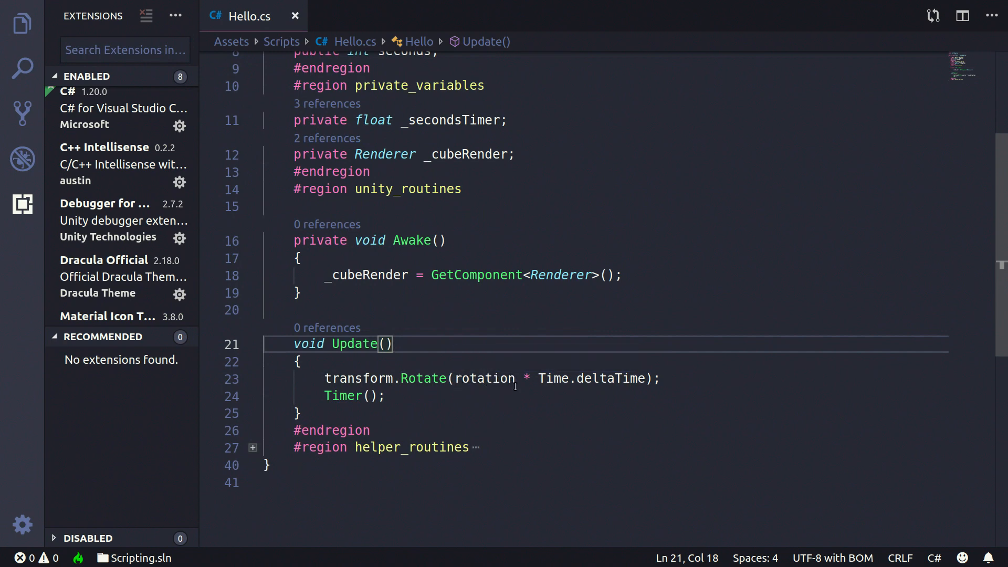
{"action": "mouse_move", "coordinate": [558, 400]}
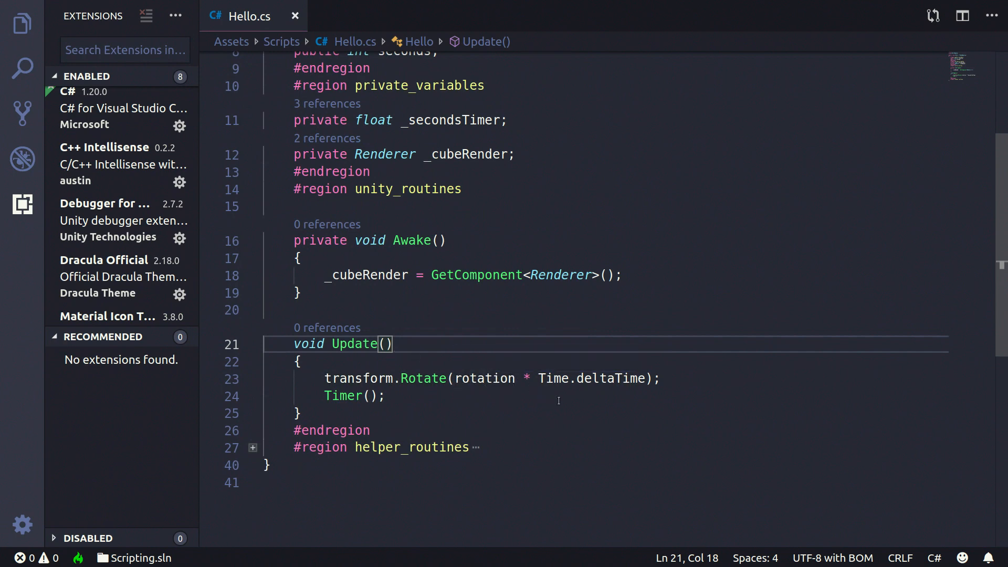
{"action": "scroll", "scroll_direction": "down", "scroll_amount": 3}
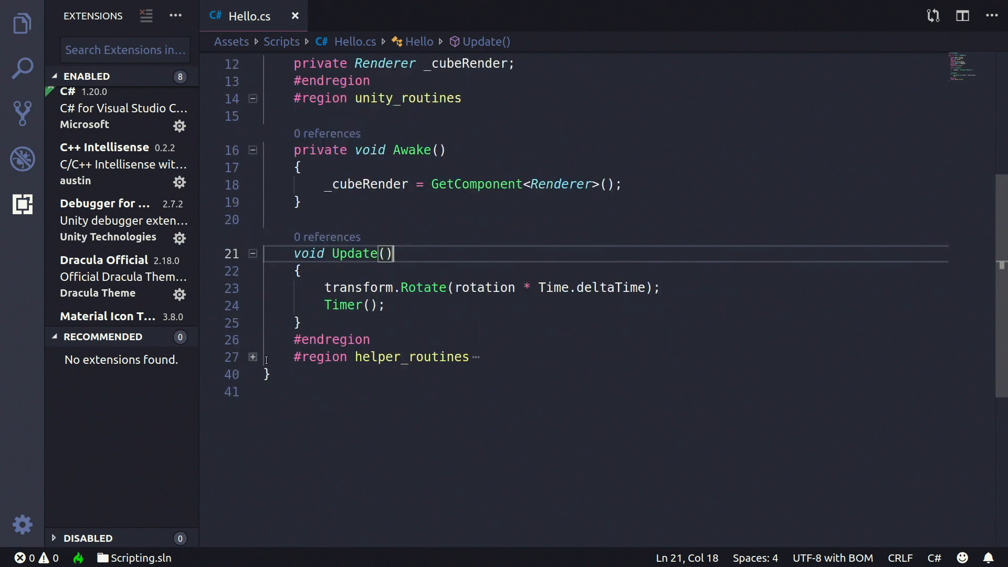
- Expand helper_routines and the Timer method body showing the cube recolouring logic
{"action": "left_click", "coordinate": [253, 357]}
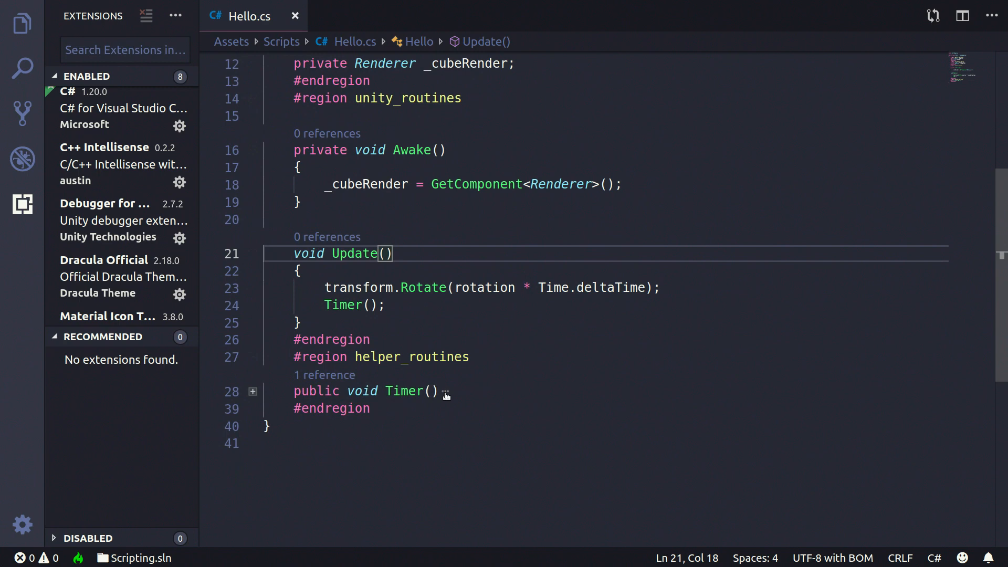
{"action": "left_click", "coordinate": [253, 391]}
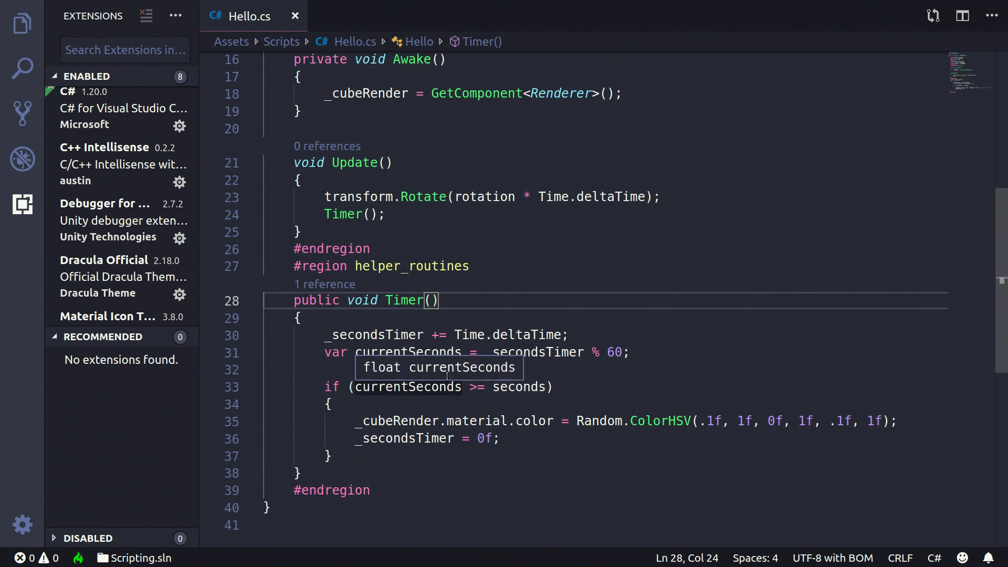
{"action": "mouse_move", "coordinate": [493, 399]}
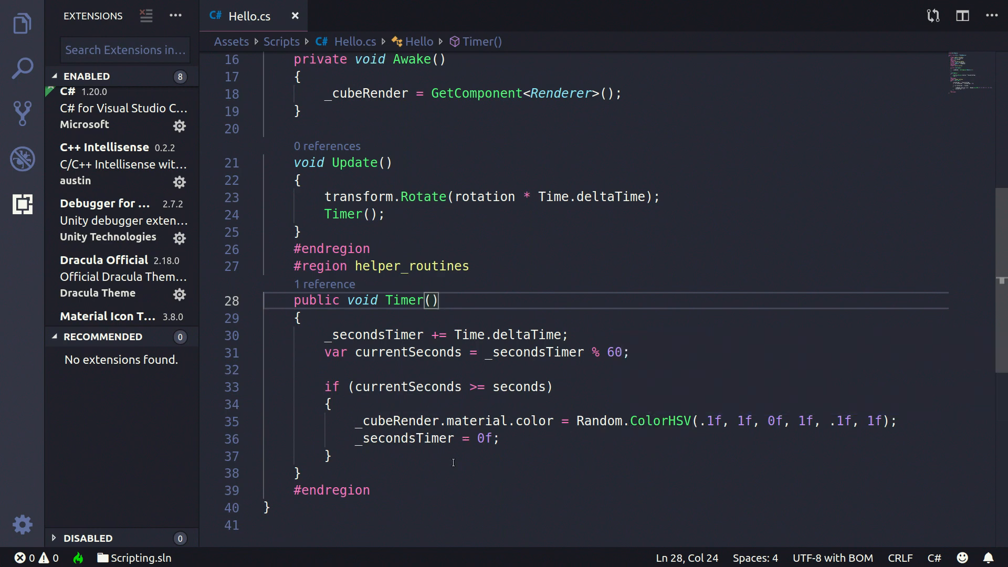
{"action": "scroll", "scroll_direction": "up", "scroll_amount": 3}
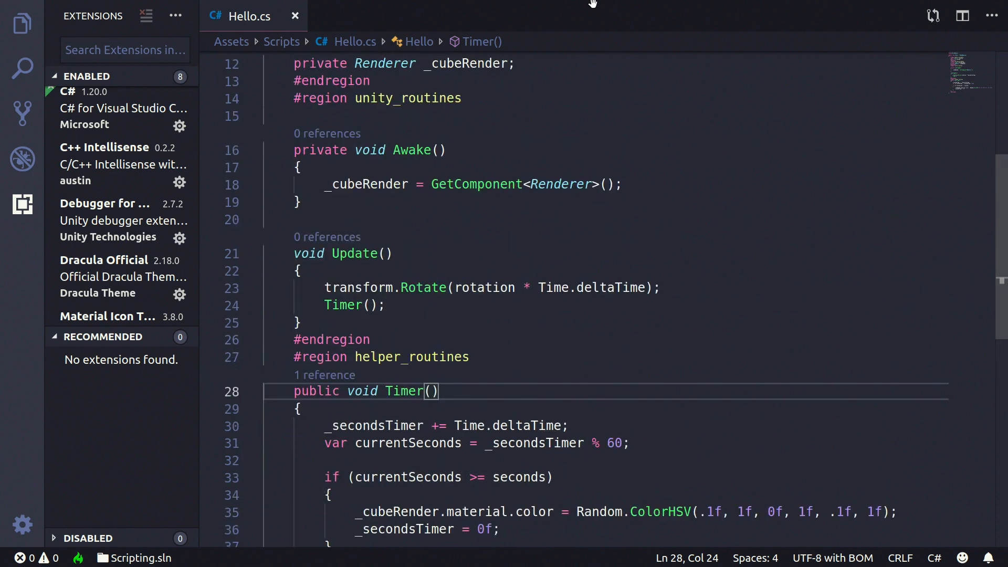
{"action": "mouse_move", "coordinate": [893, 17]}
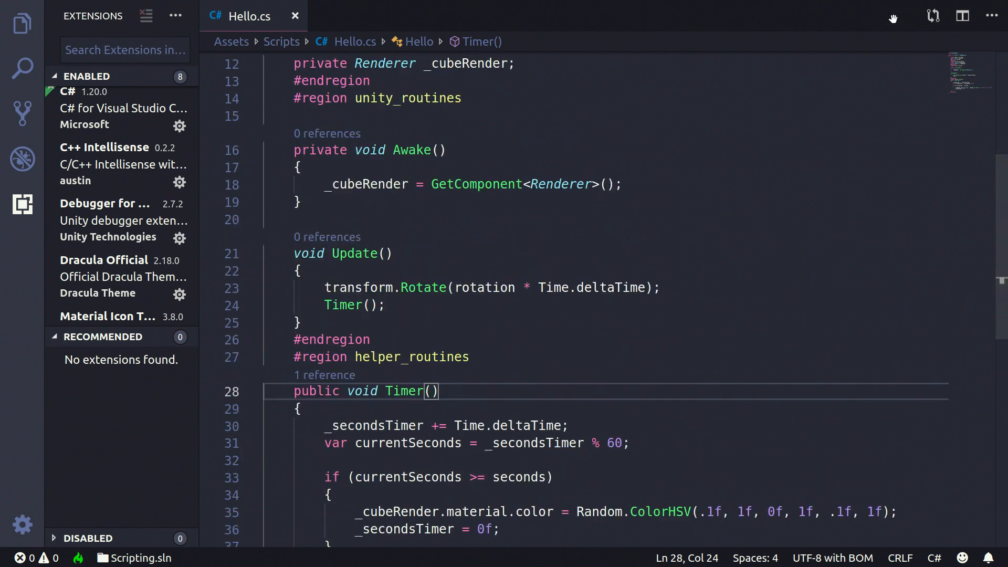
{"action": "mouse_move", "coordinate": [469, 268]}
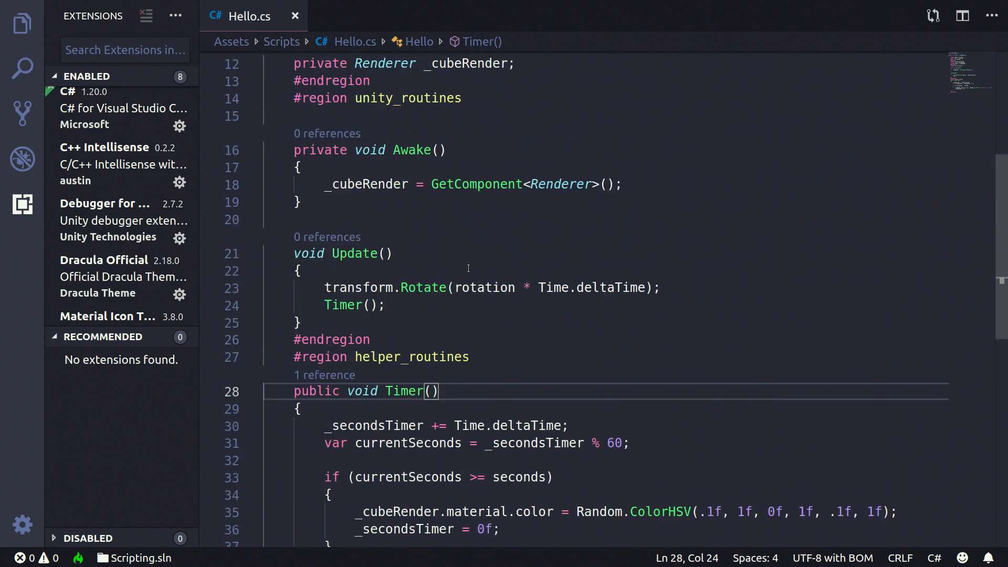
{"action": "mouse_move", "coordinate": [51, 5]}
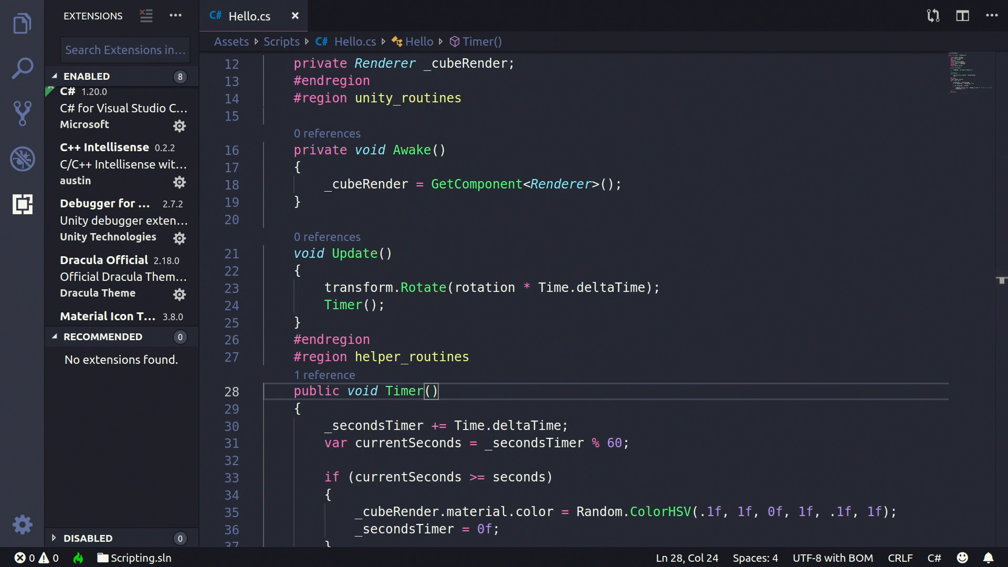
- Enter Play mode so the cube rotates and turns purple, then select Main Camera in the Hierarchy
{"action": "left_click", "coordinate": [473, 38]}
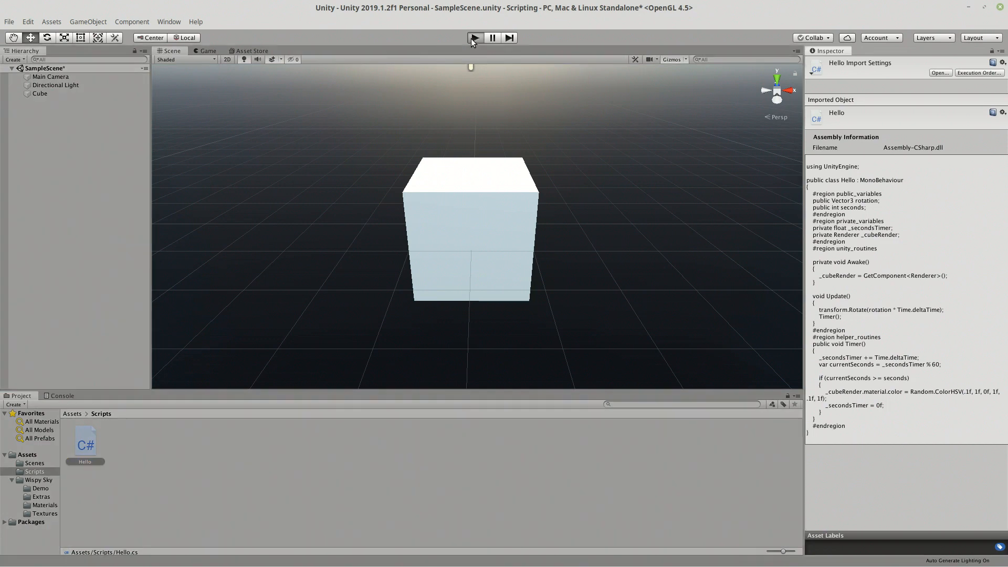
{"action": "left_click", "coordinate": [475, 38]}
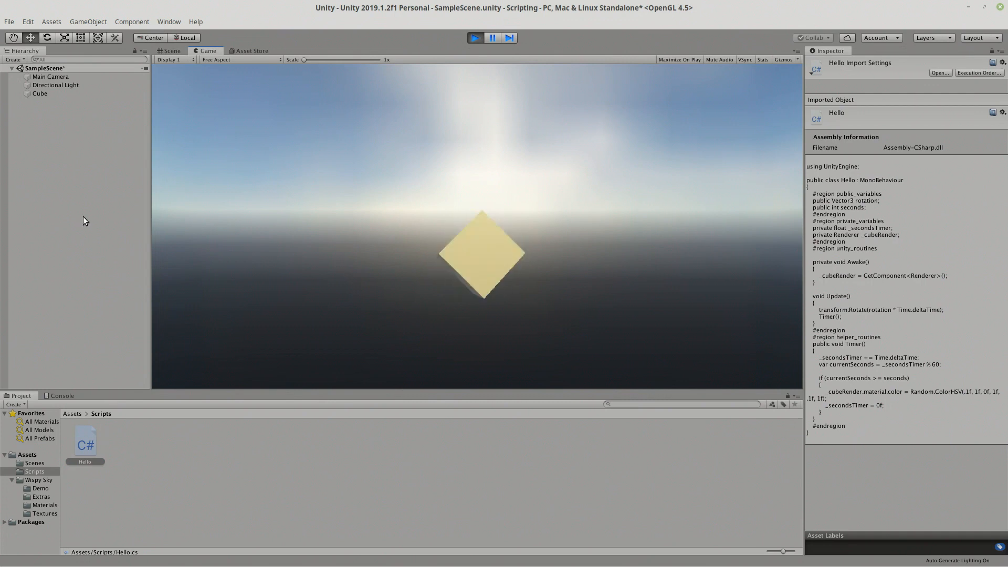
{"action": "left_click", "coordinate": [50, 77]}
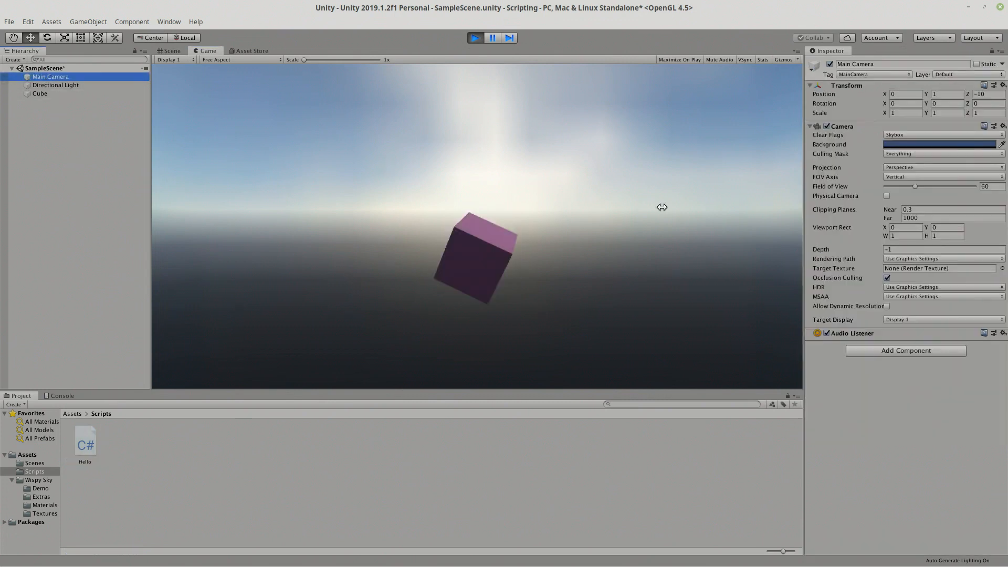